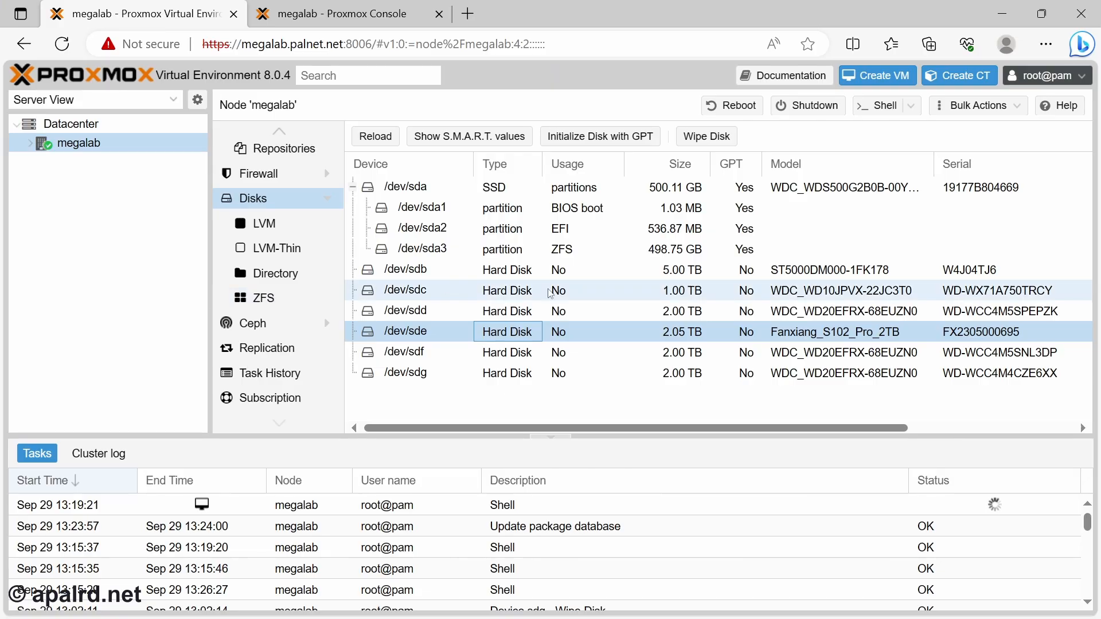
mouse_move(250, 300)
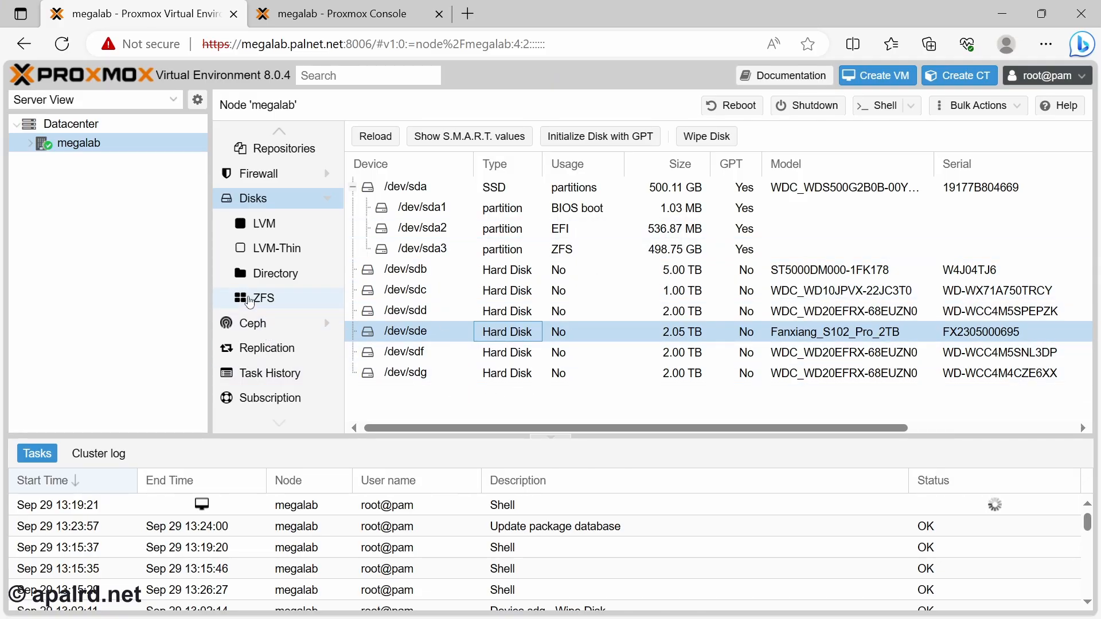
Show the ZFS pools of the megalab node in its Disks section
click(263, 298)
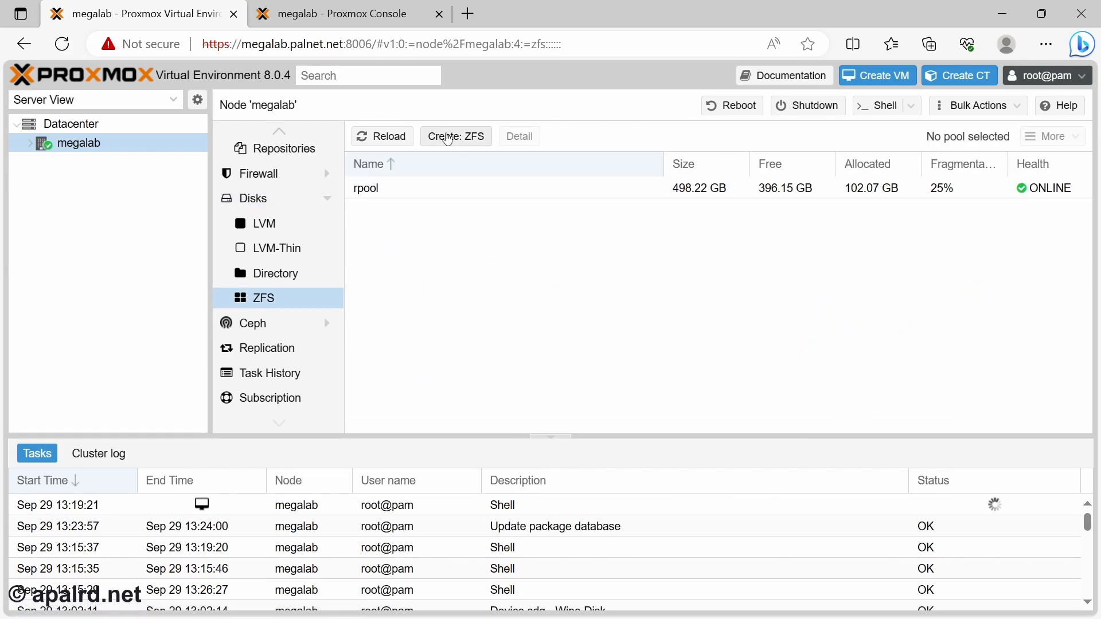
Submit a new ZFS pool named dpool, single-disk RAID level, using all six disks
click(455, 137)
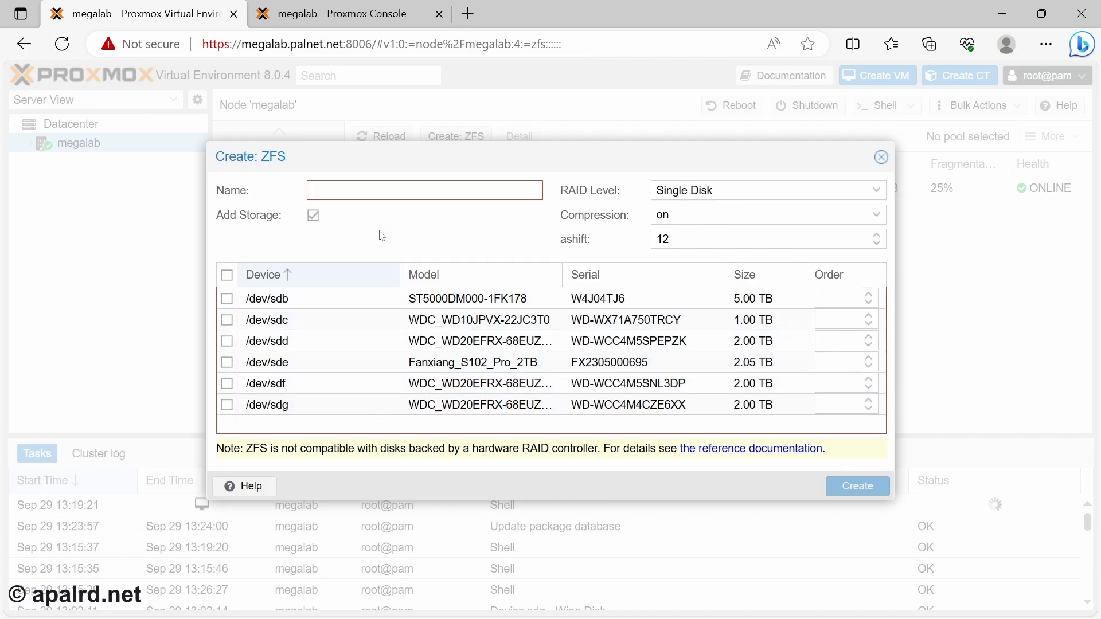
text(dpool)
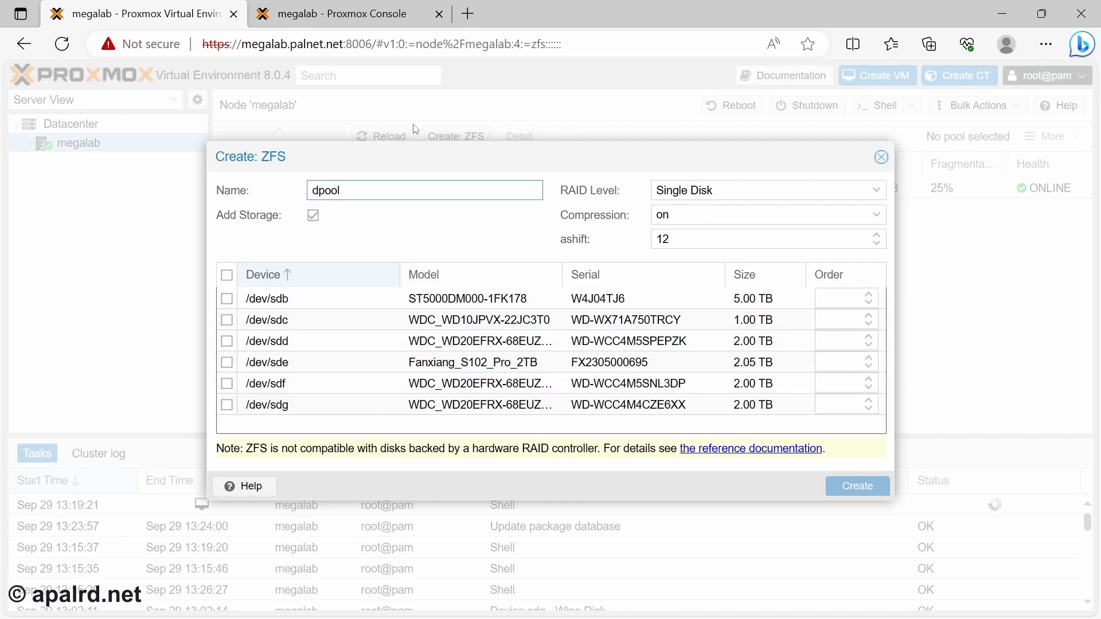
click(226, 320)
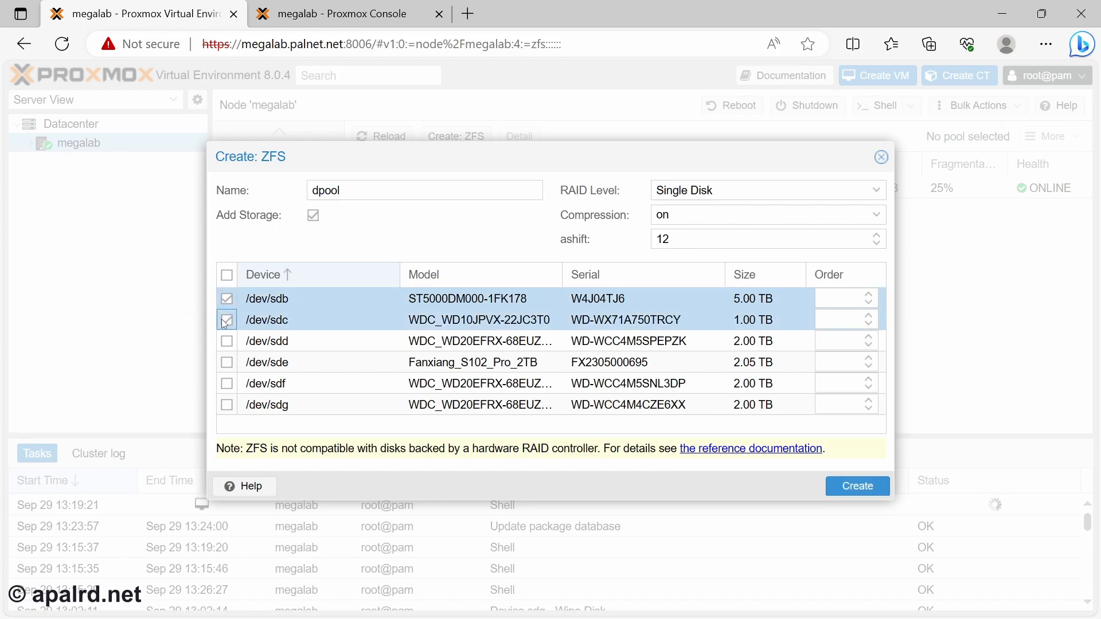
click(227, 276)
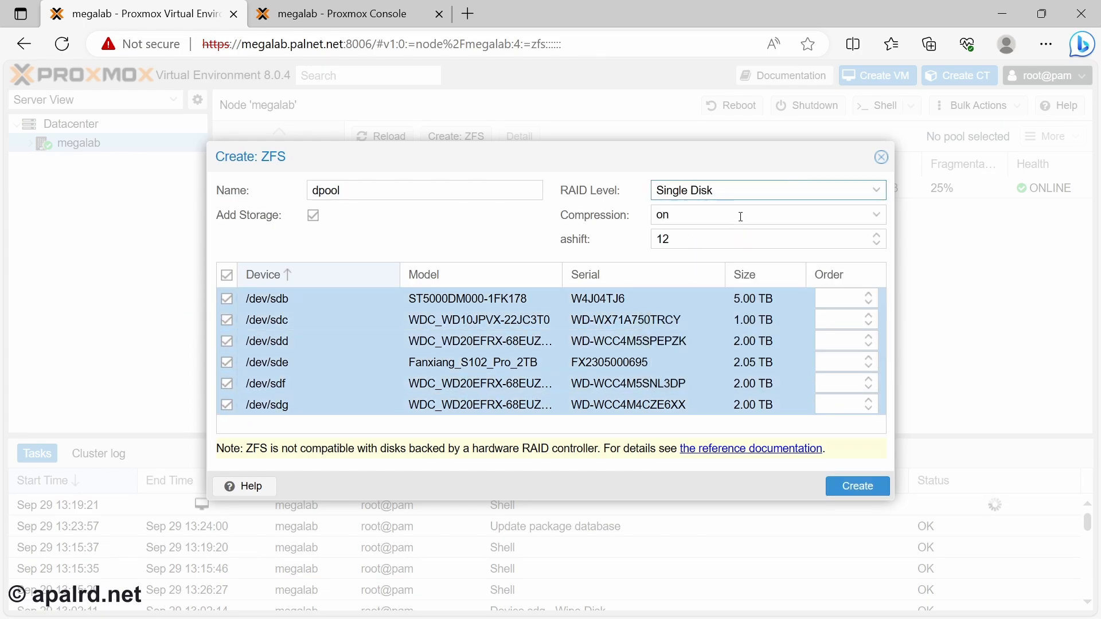
mouse_move(714, 395)
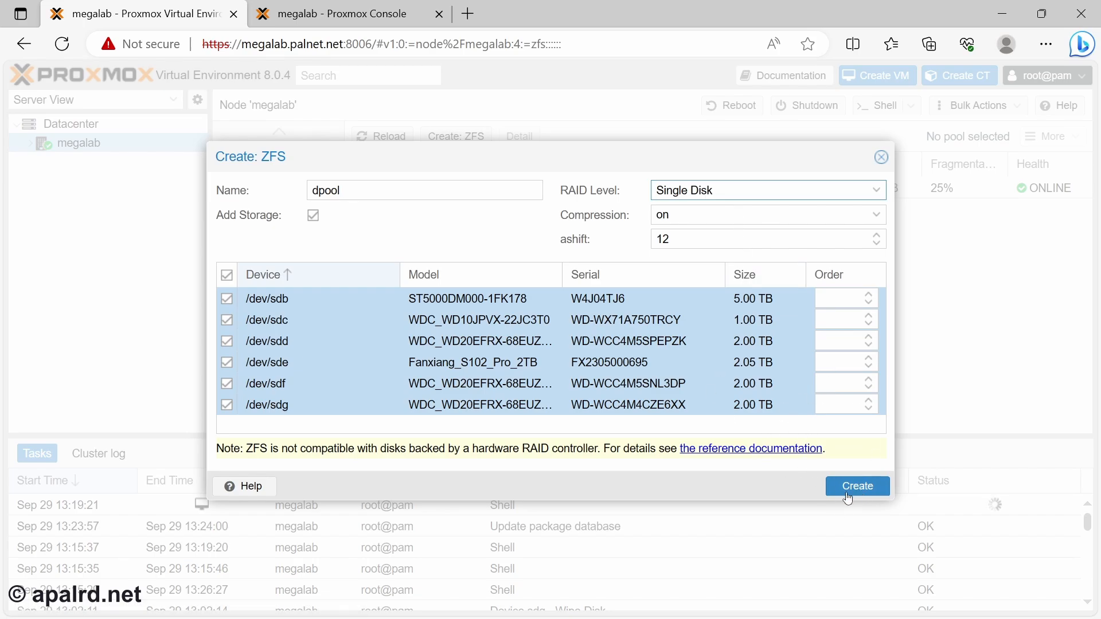
click(858, 486)
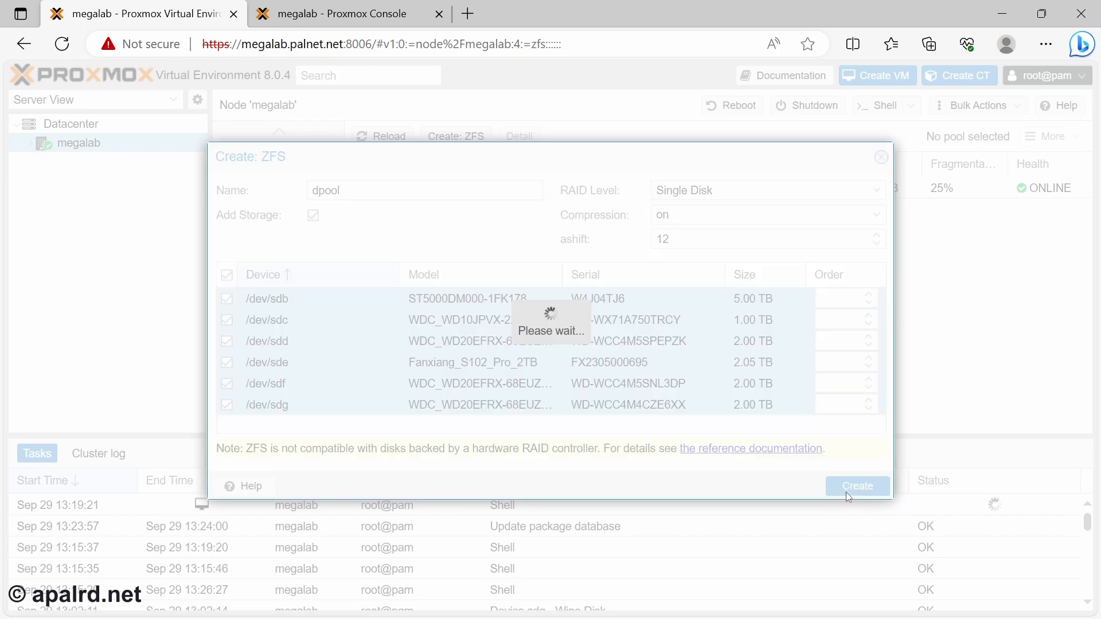
mouse_move(722, 362)
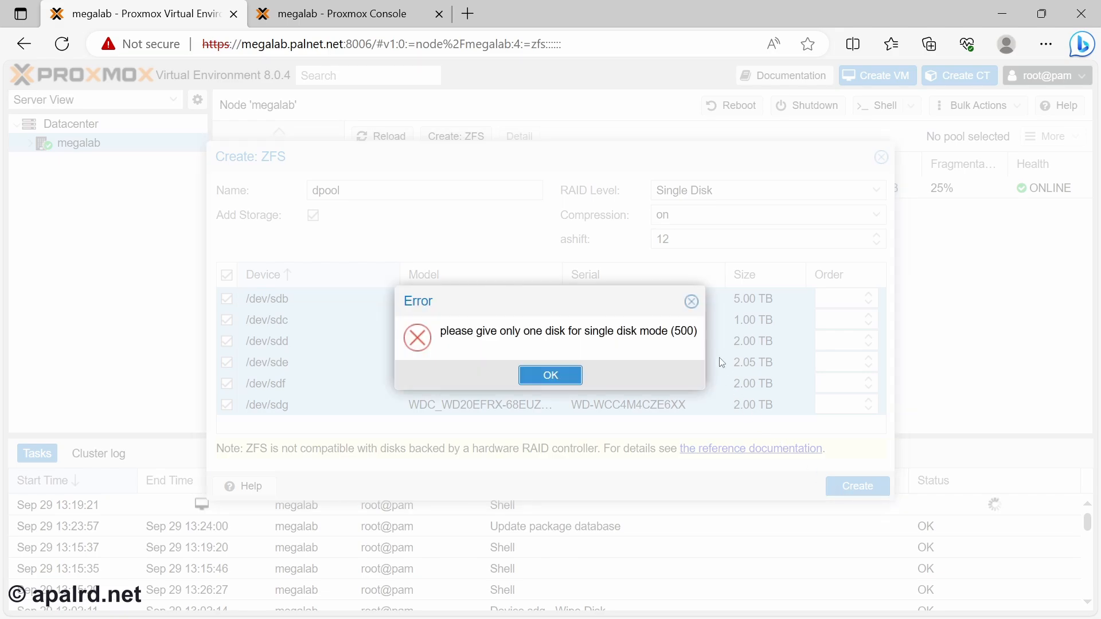
In the host shell, enter zpool create dpool /dev/sdb through /dev/sdg
click(551, 375)
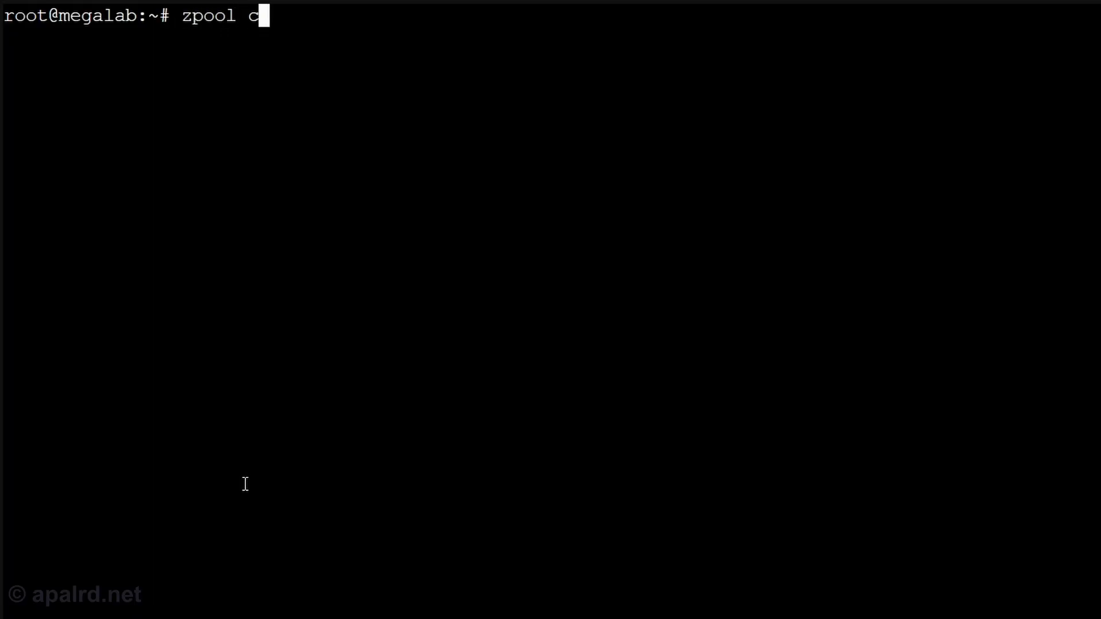
text(reate dp)
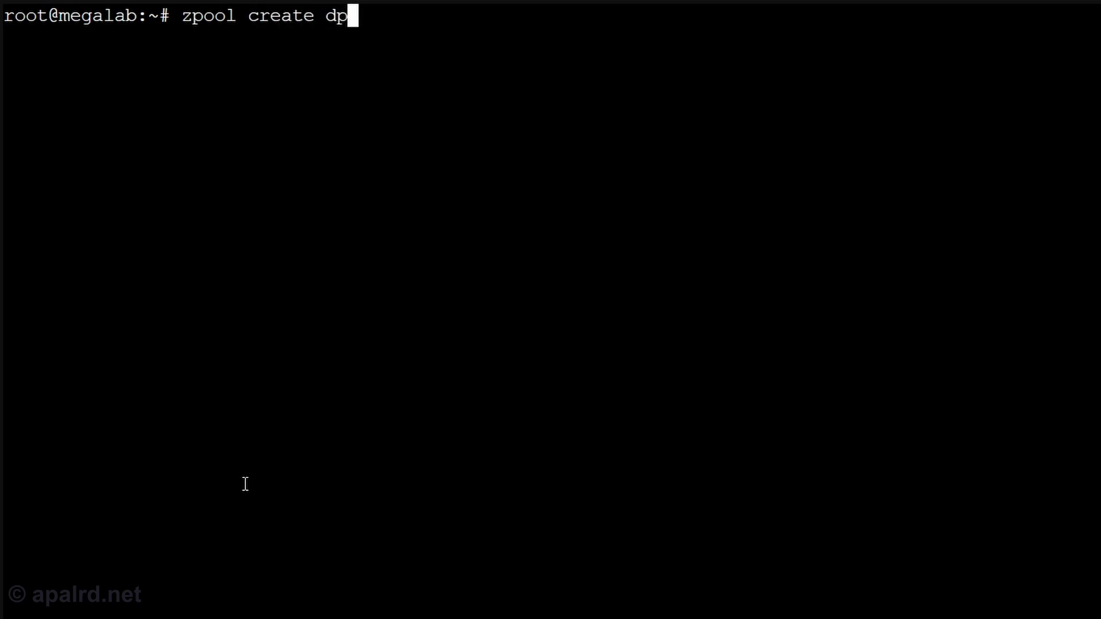
text(ool /dev/sdb /de)
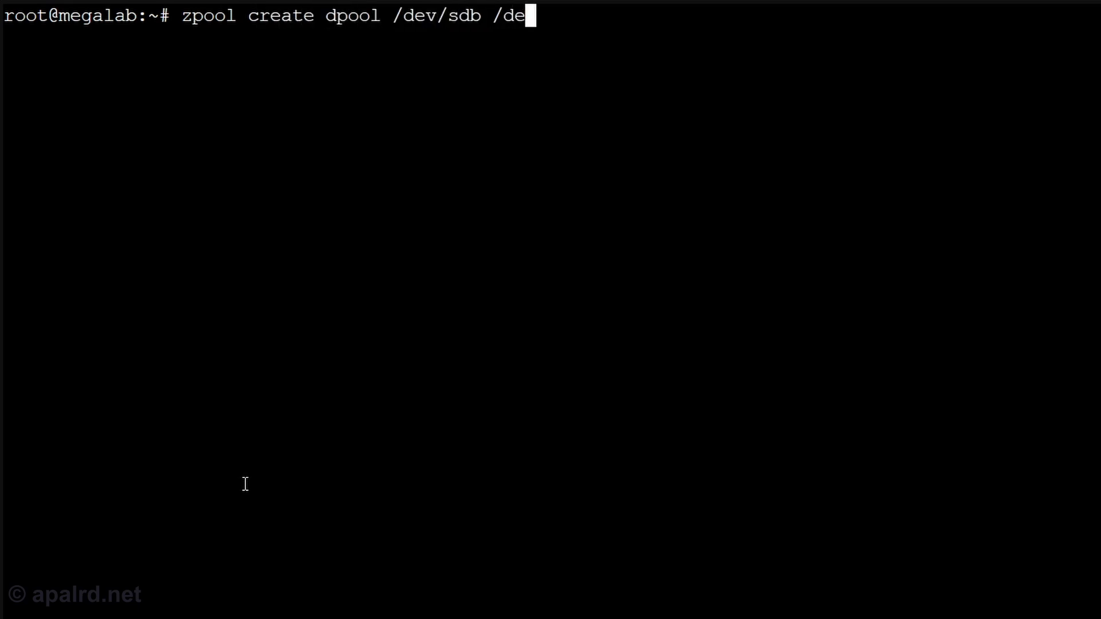
text(v/sdc /dev/sd)
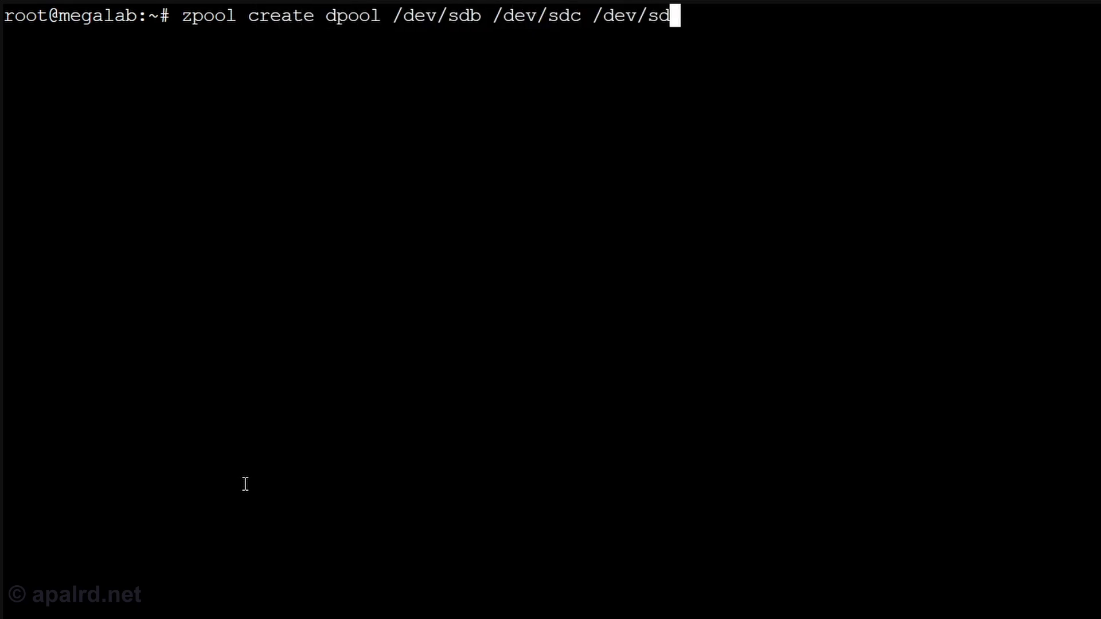
text(d /dev/sde /dev/)
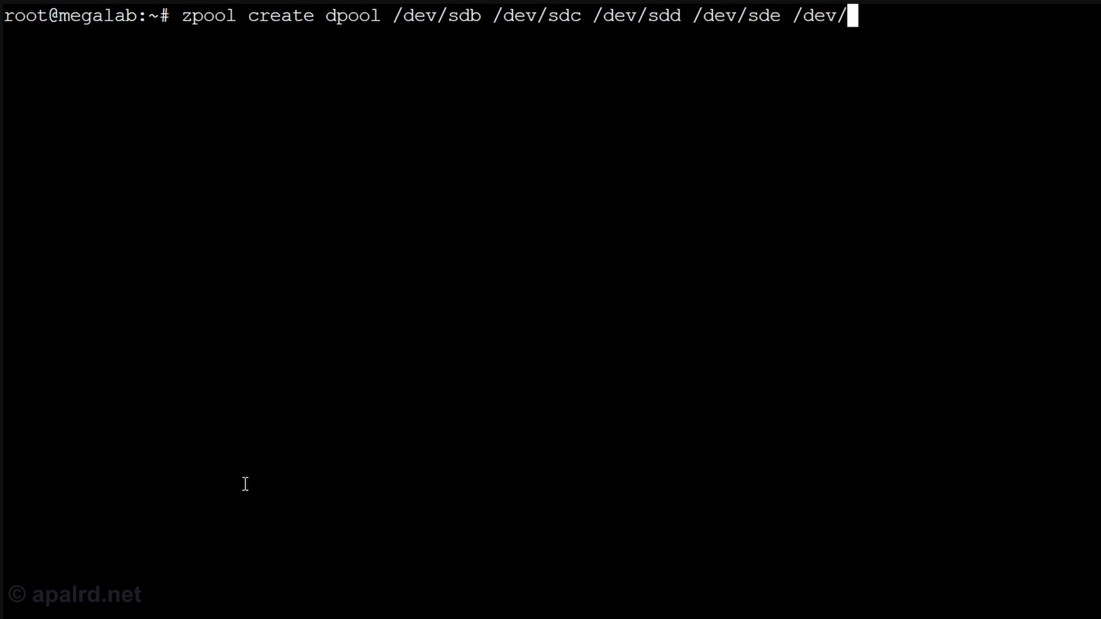
text(sdf/ /d)
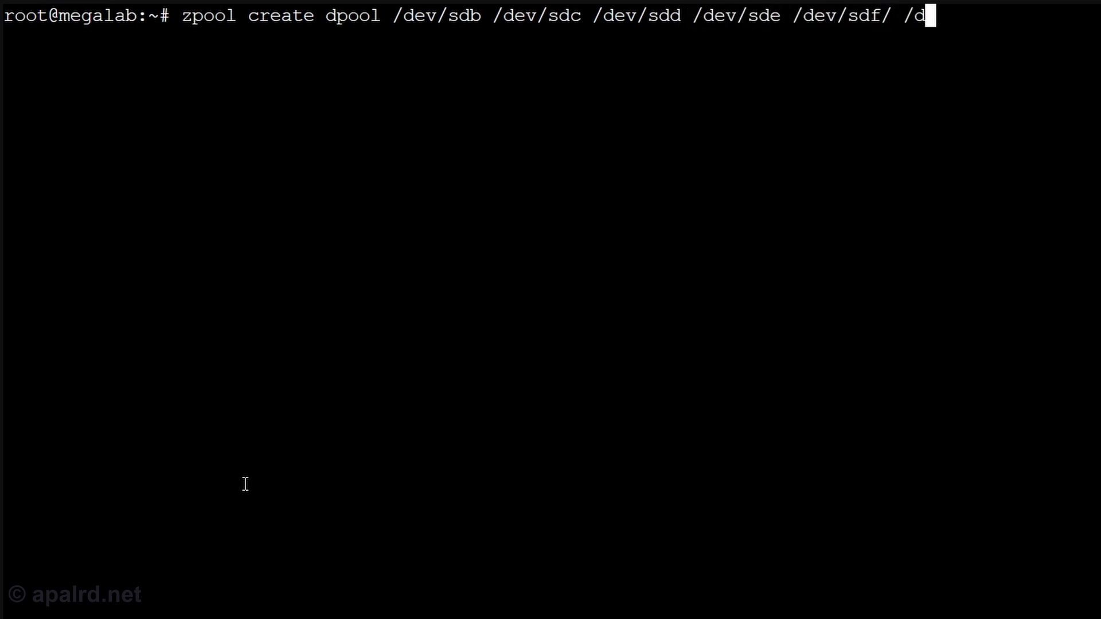
text(ev/sdg)
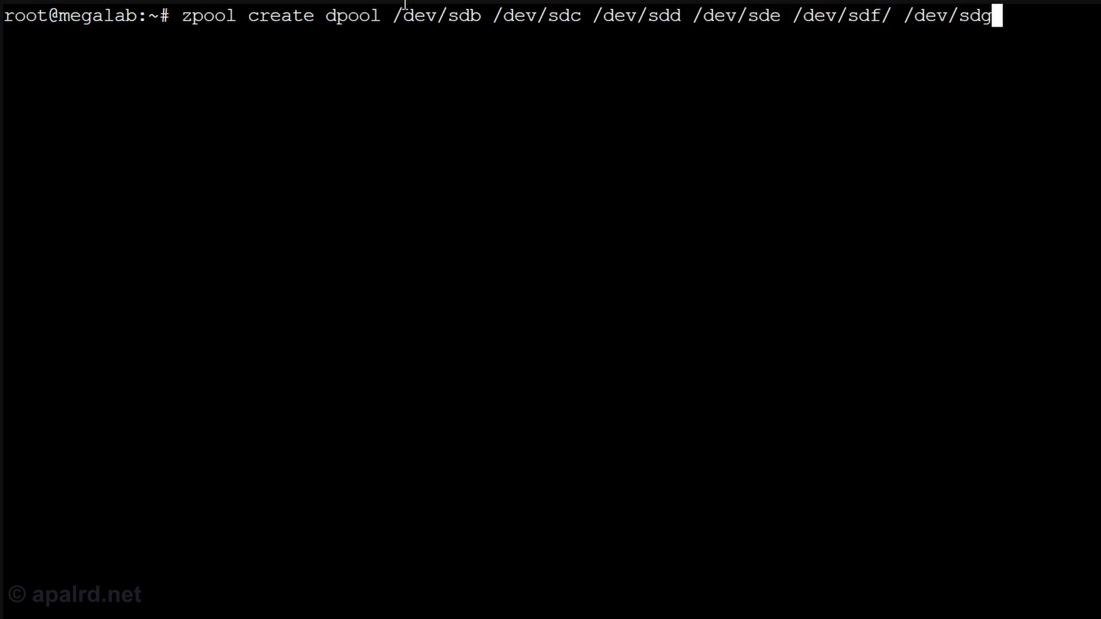
double_click(663, 16)
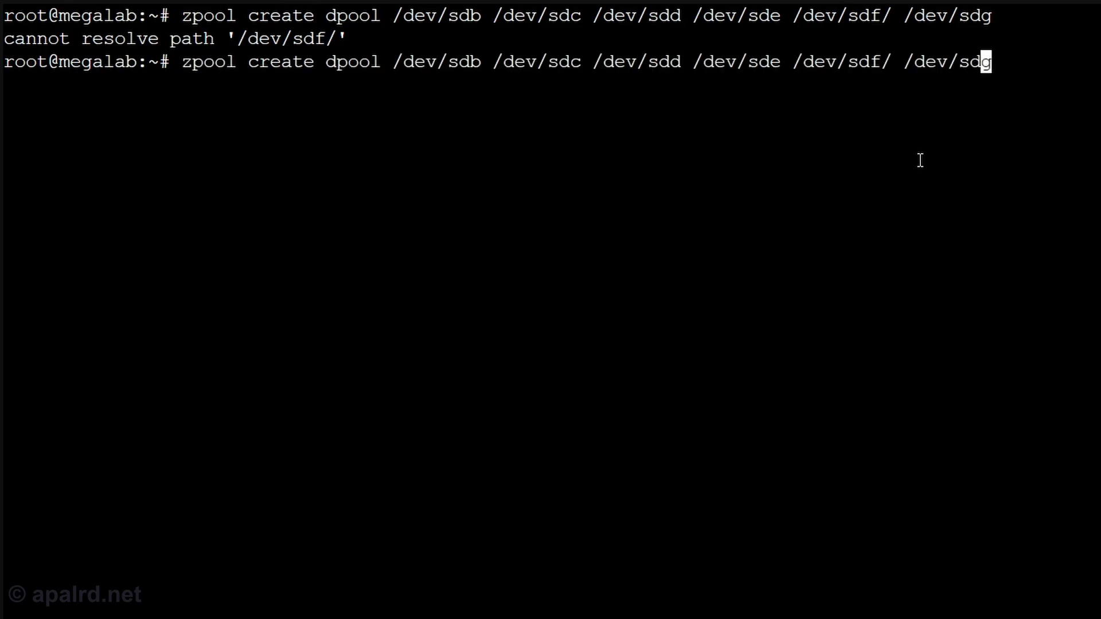
Run the corrected command and re-run it with -f to force past the EFI label errors
key(Enter)
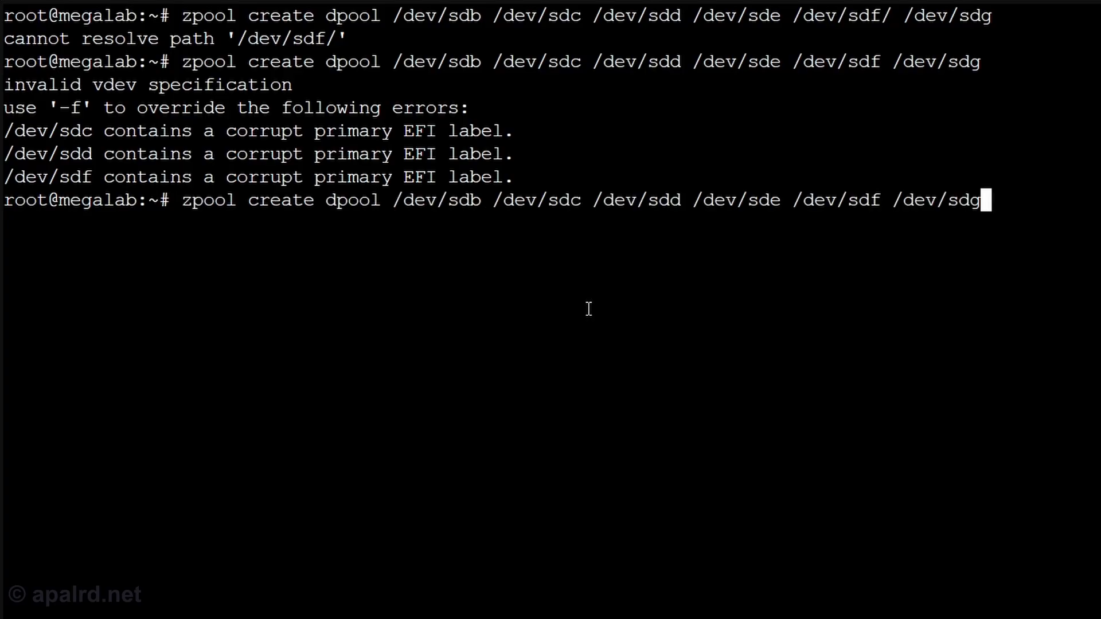
text(-f)
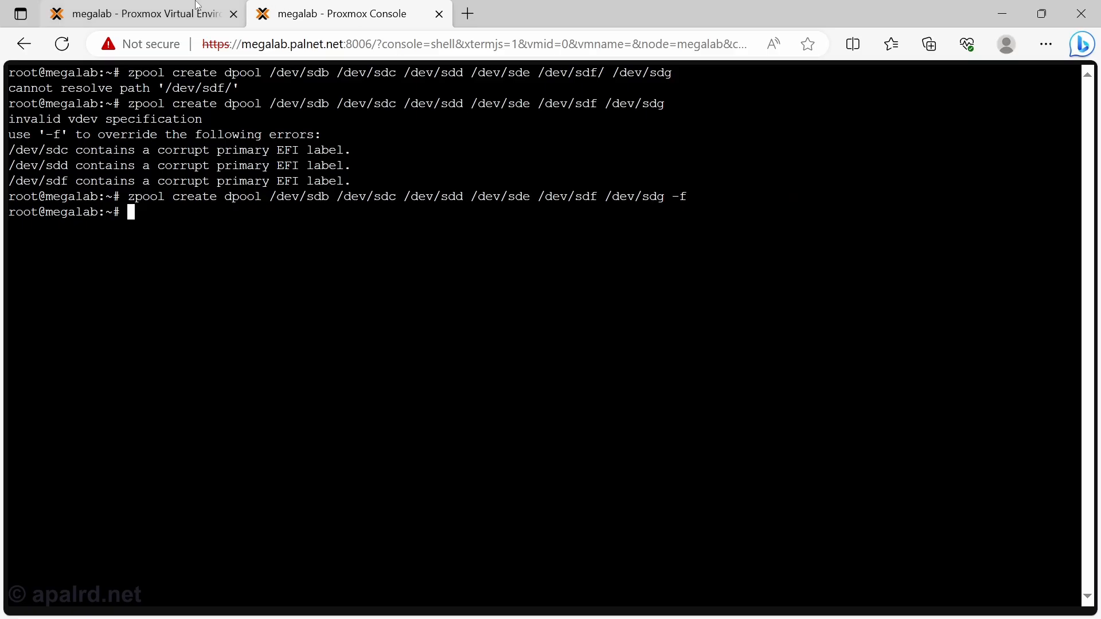
Check dpool's status and disks, then show the Datacenter storage list
click(132, 14)
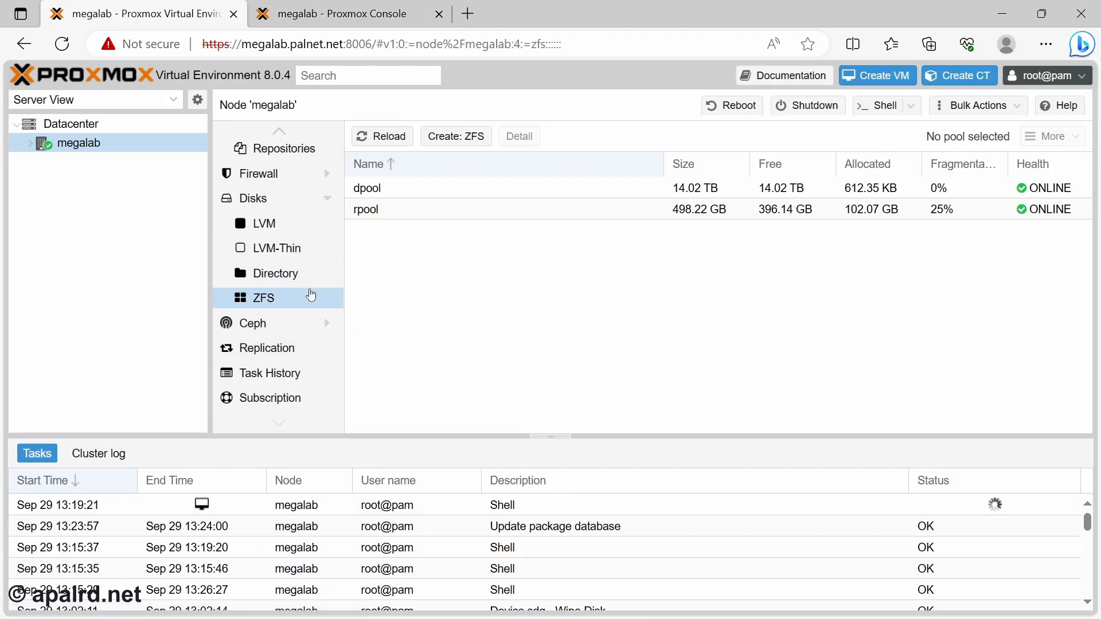
double_click(367, 188)
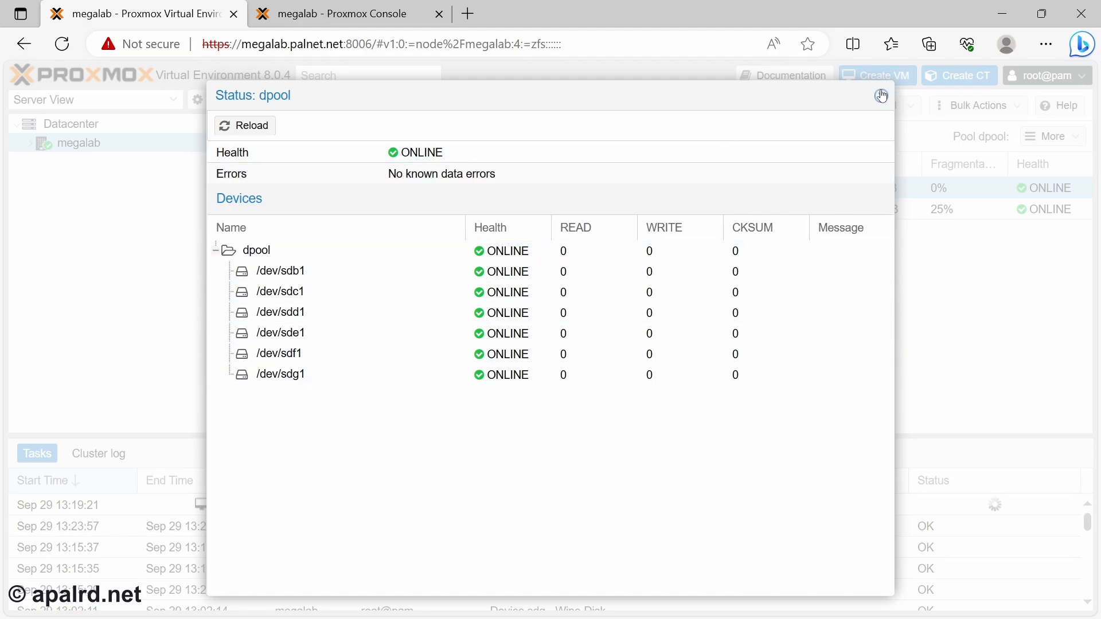
click(881, 94)
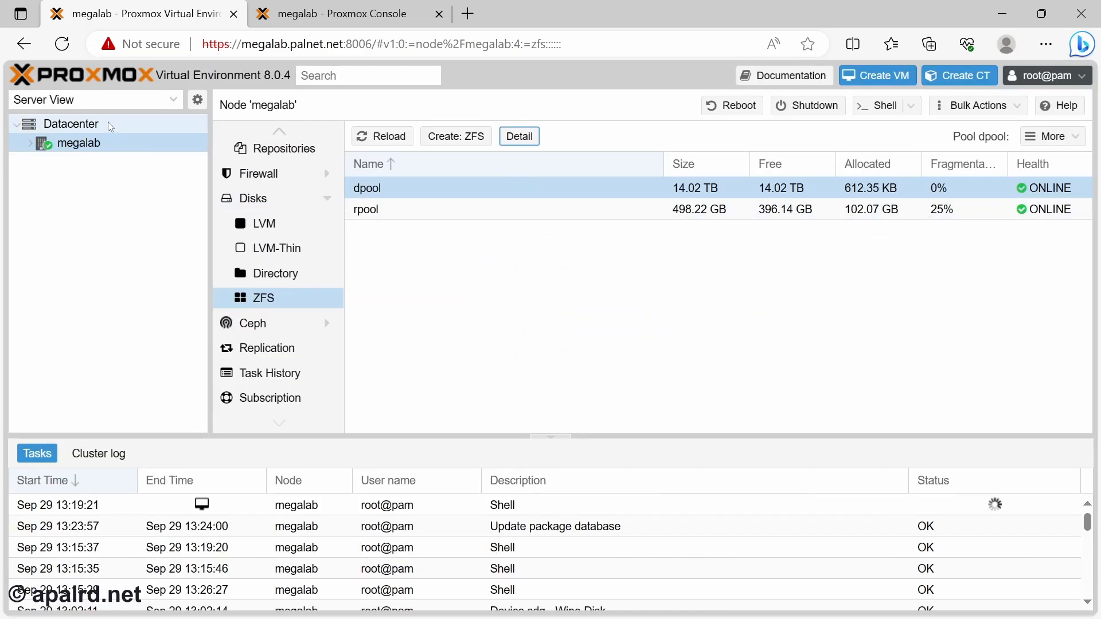
click(71, 124)
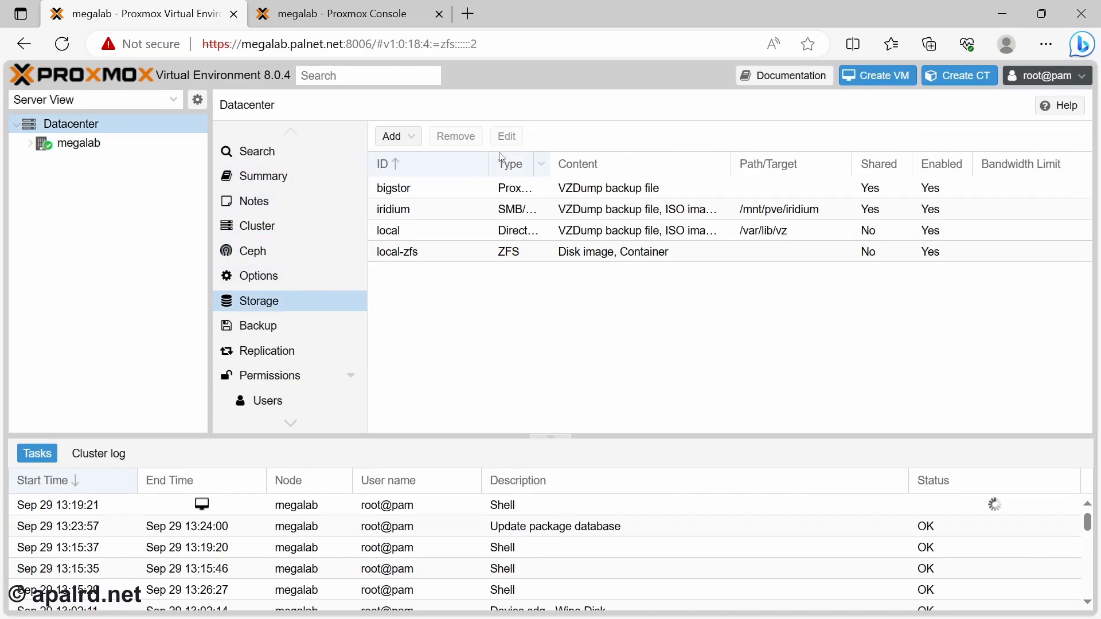
Add ZFS storage with ID dpool on pool dpool, thin provisioning enabled
click(391, 135)
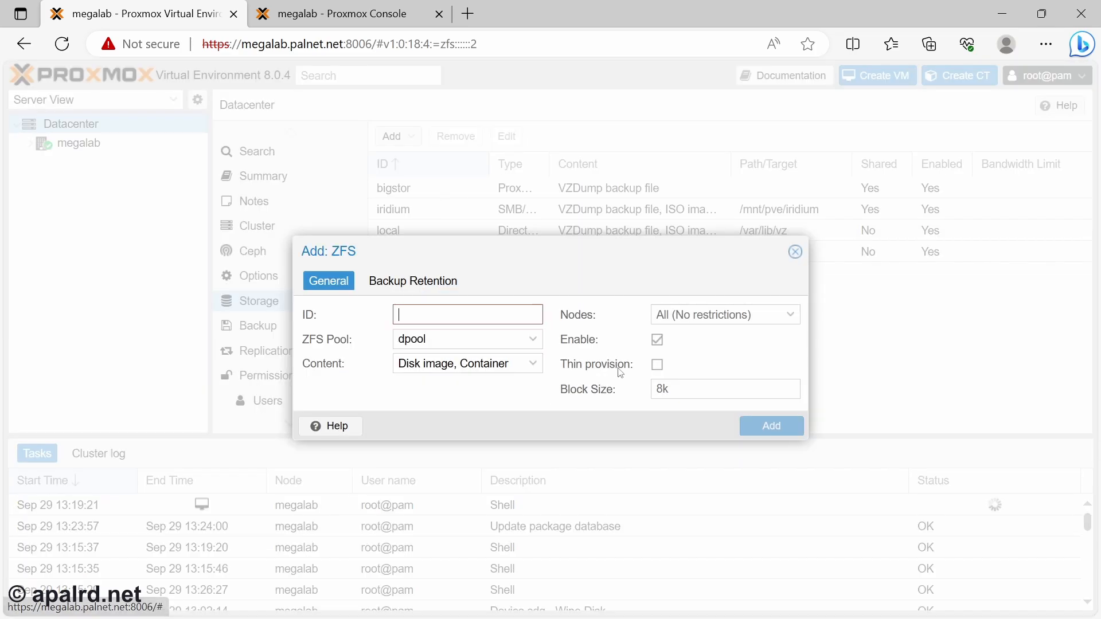
text(dpool)
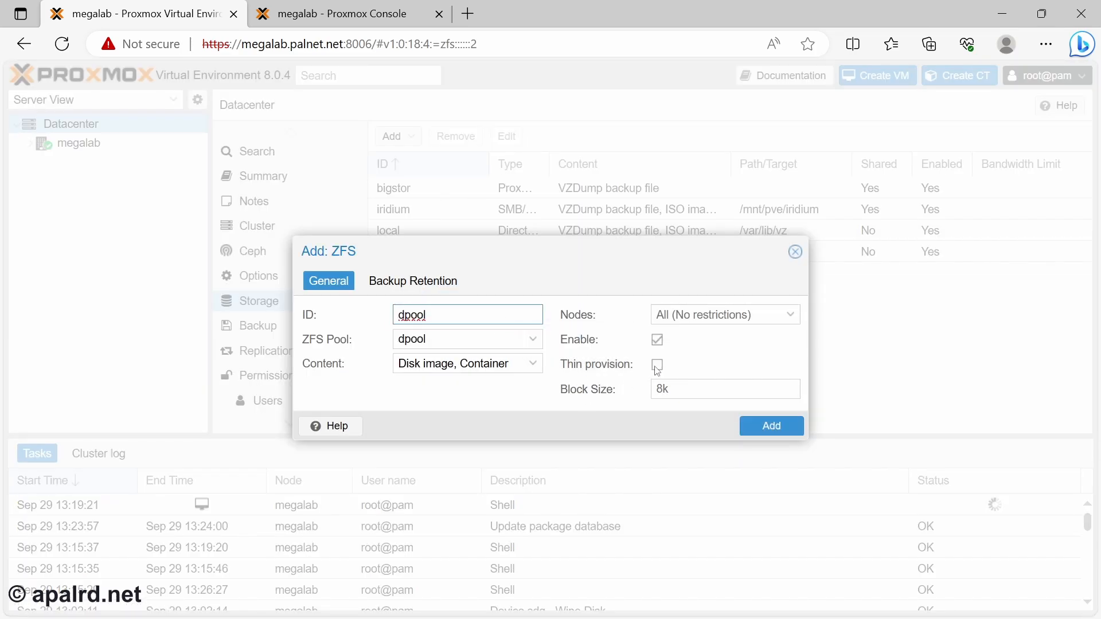
click(658, 365)
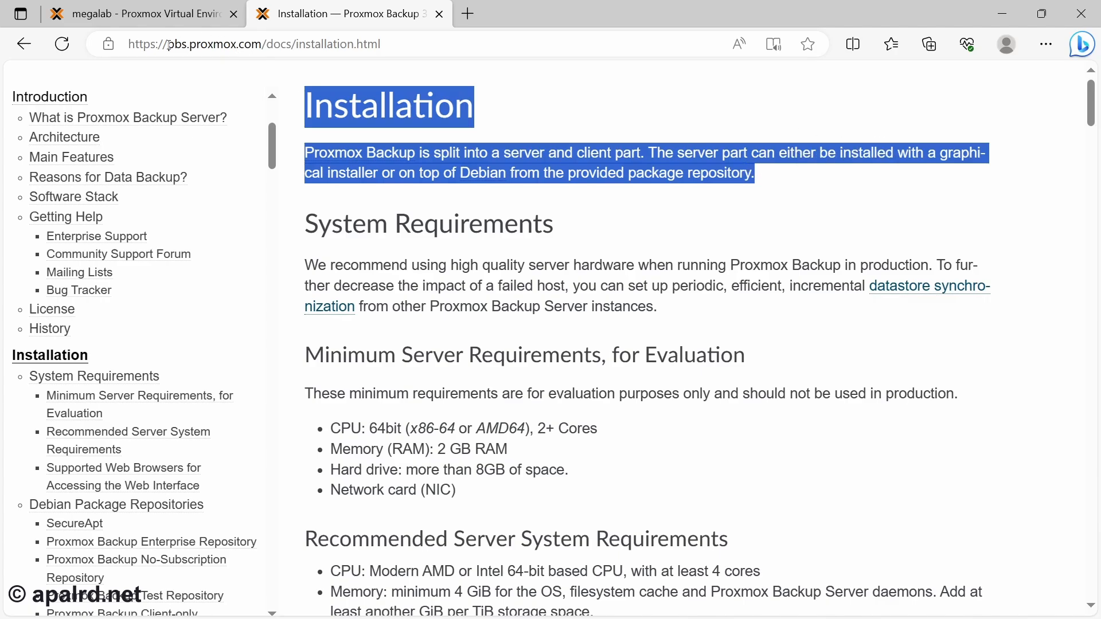
View the Debian Package Repositories docs section, then return to the Proxmox VE tab
click(252, 43)
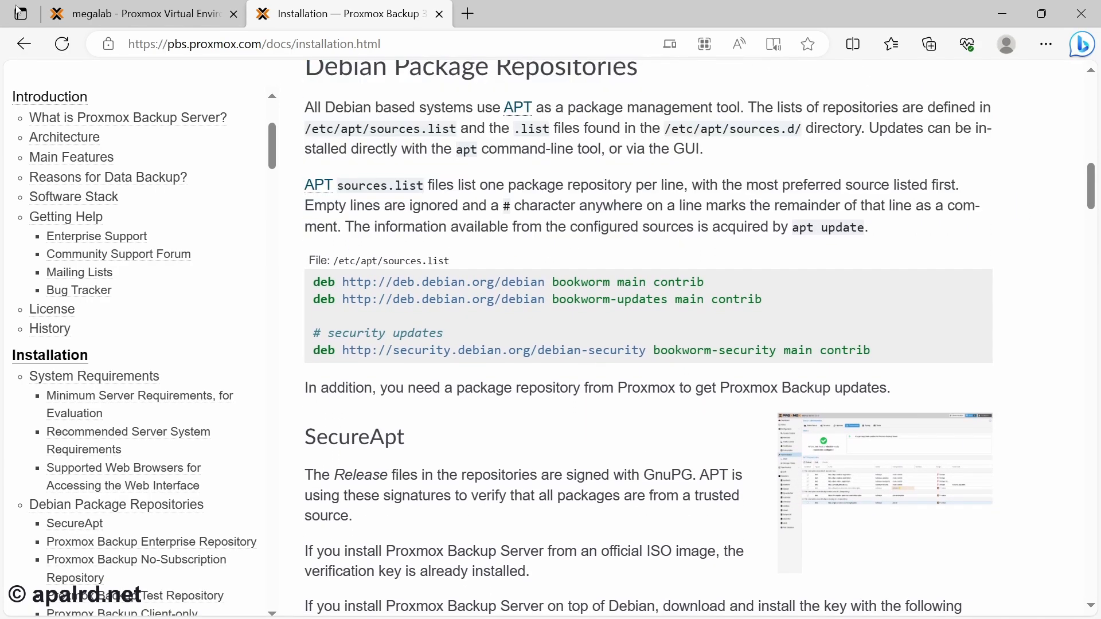
click(144, 14)
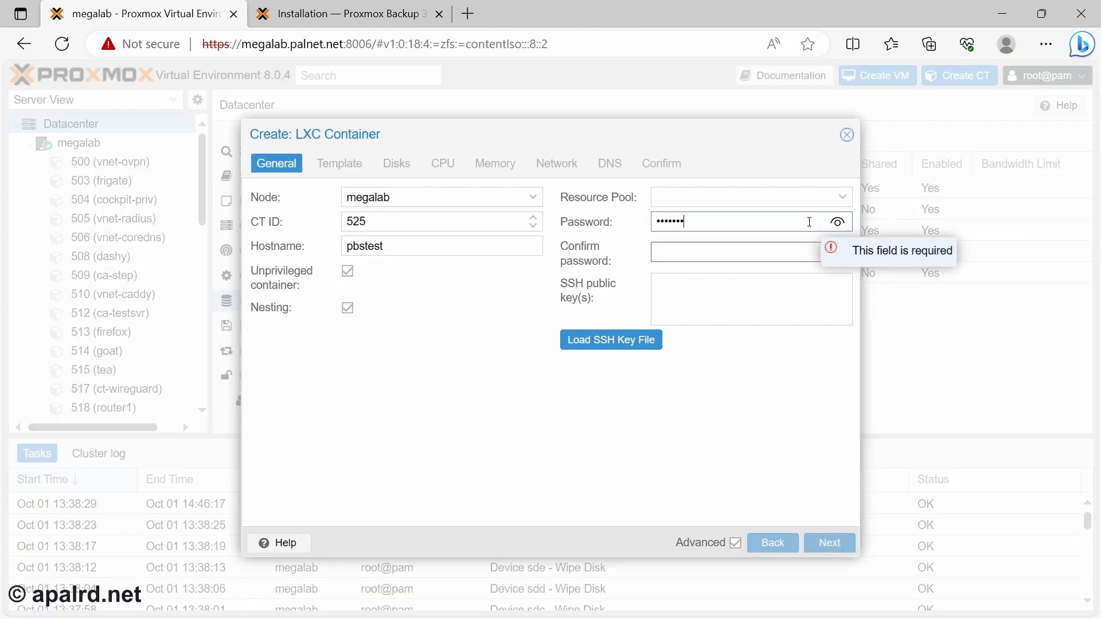
Give the container a 16 GiB rootfs and a 2000 GiB mp0 mount point with its path
click(339, 163)
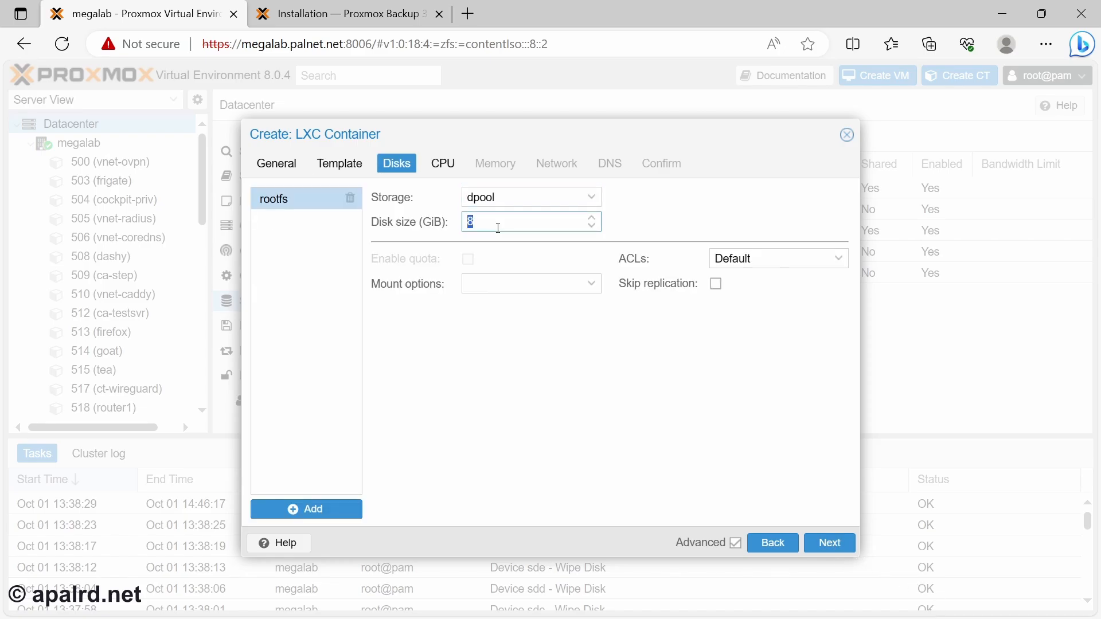
text(16)
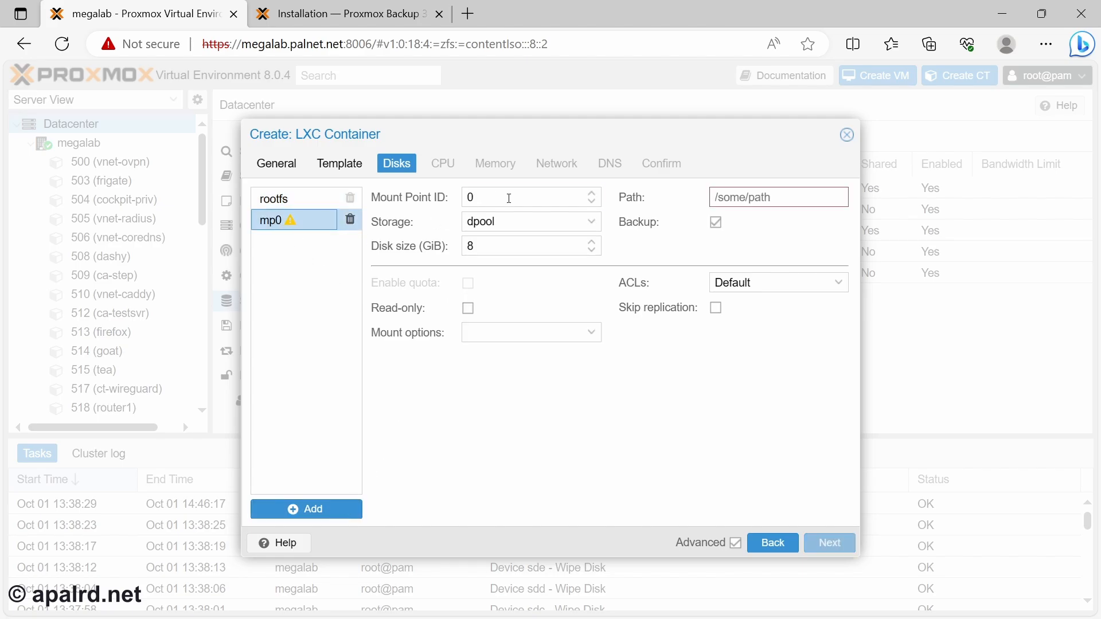
click(520, 246)
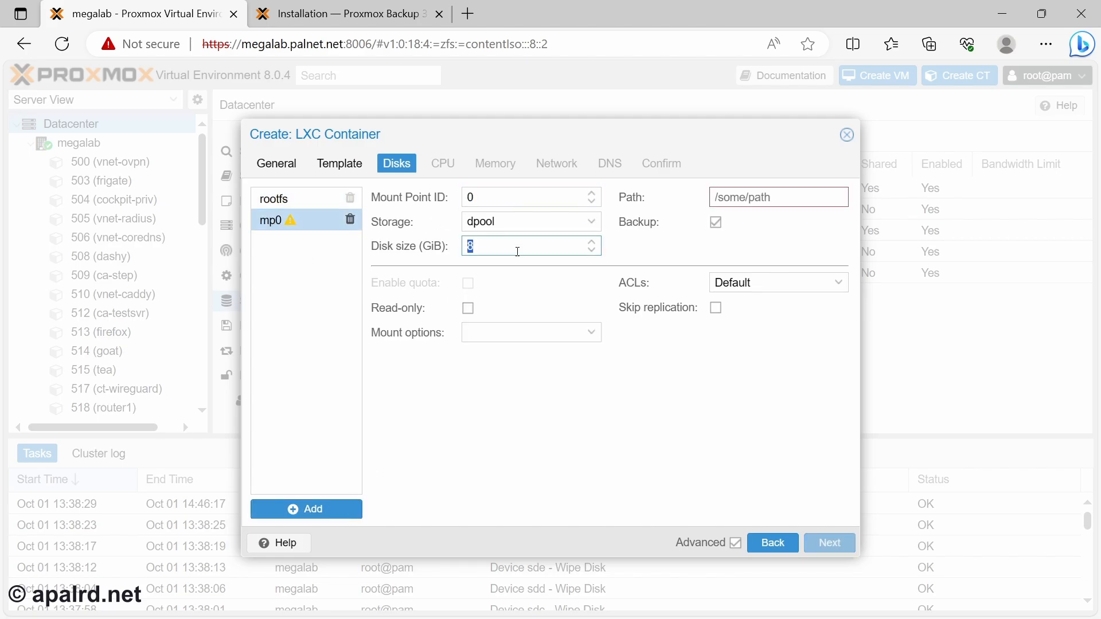
text(2000)
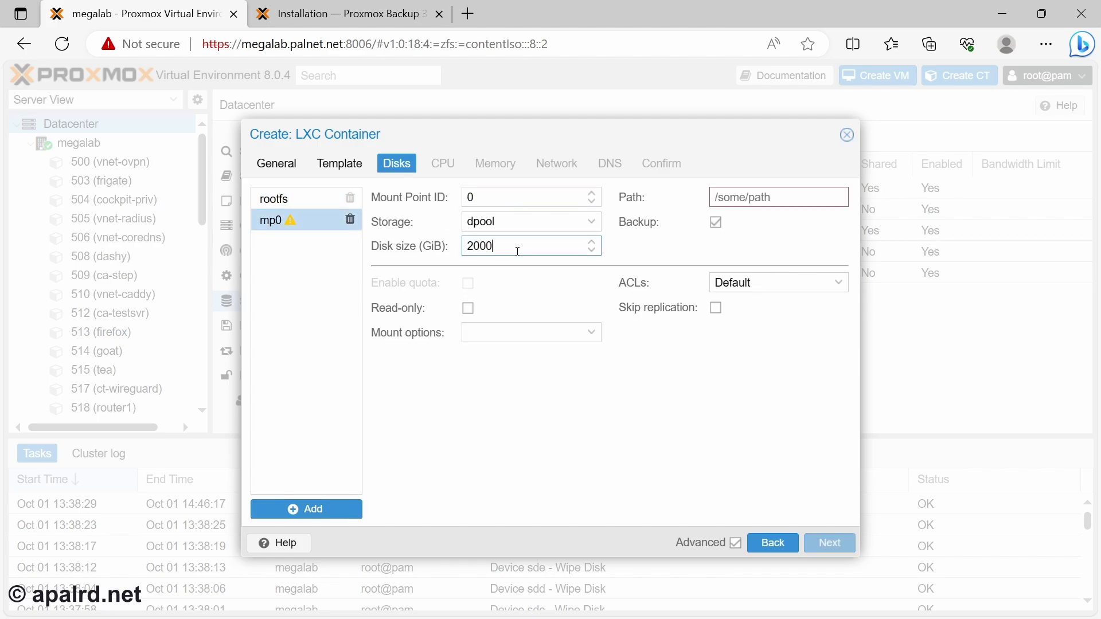
click(778, 197)
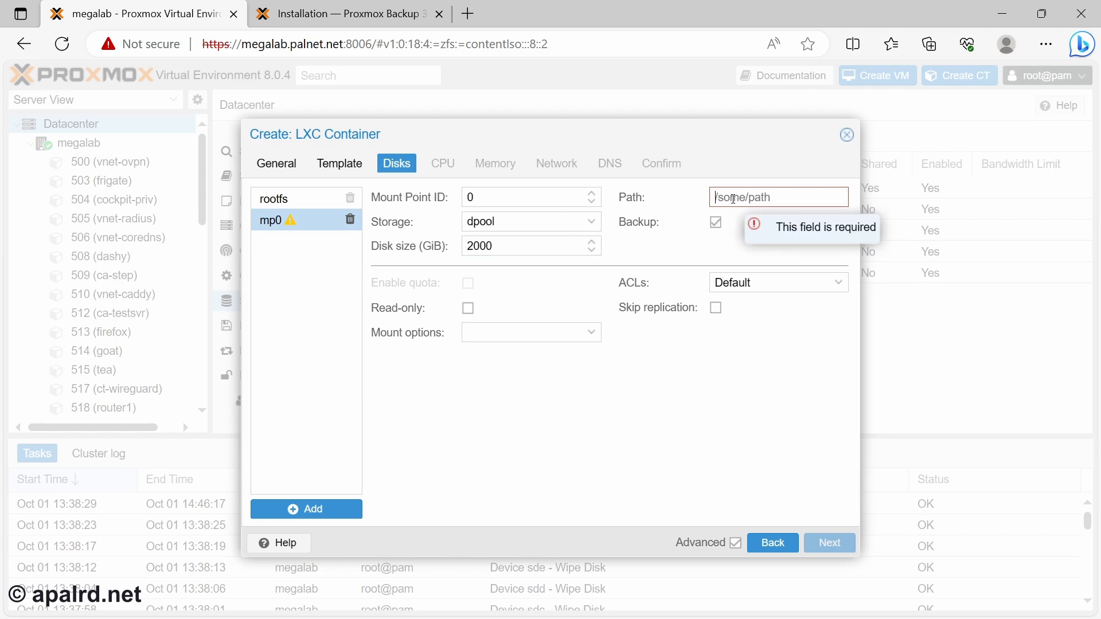
text(/m)
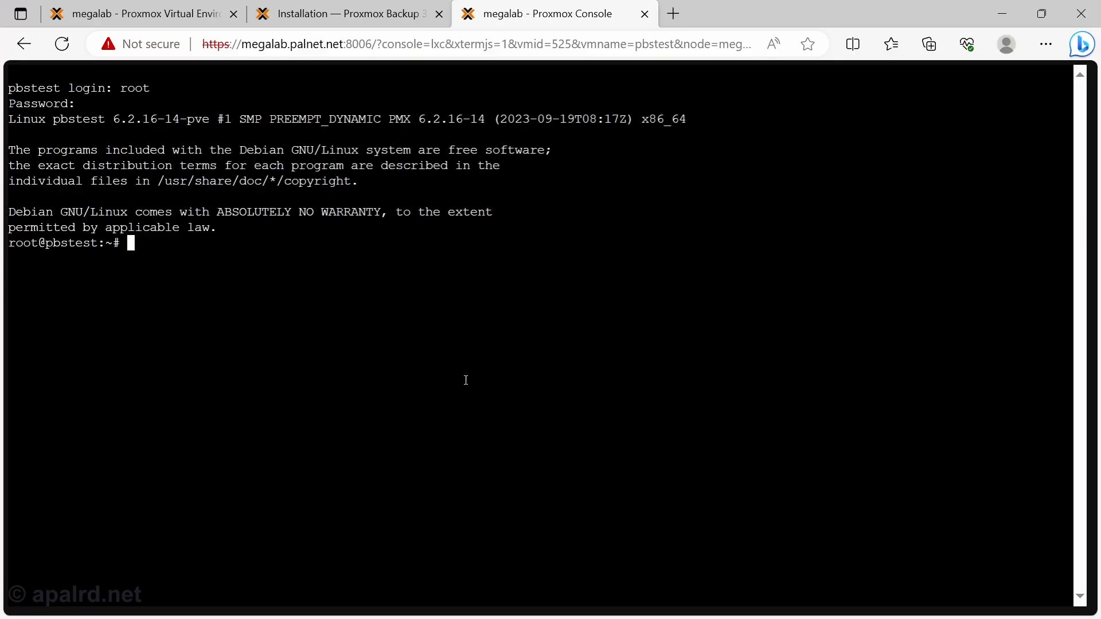
Take the wget release-key command from the docs and run it in the container console
click(338, 14)
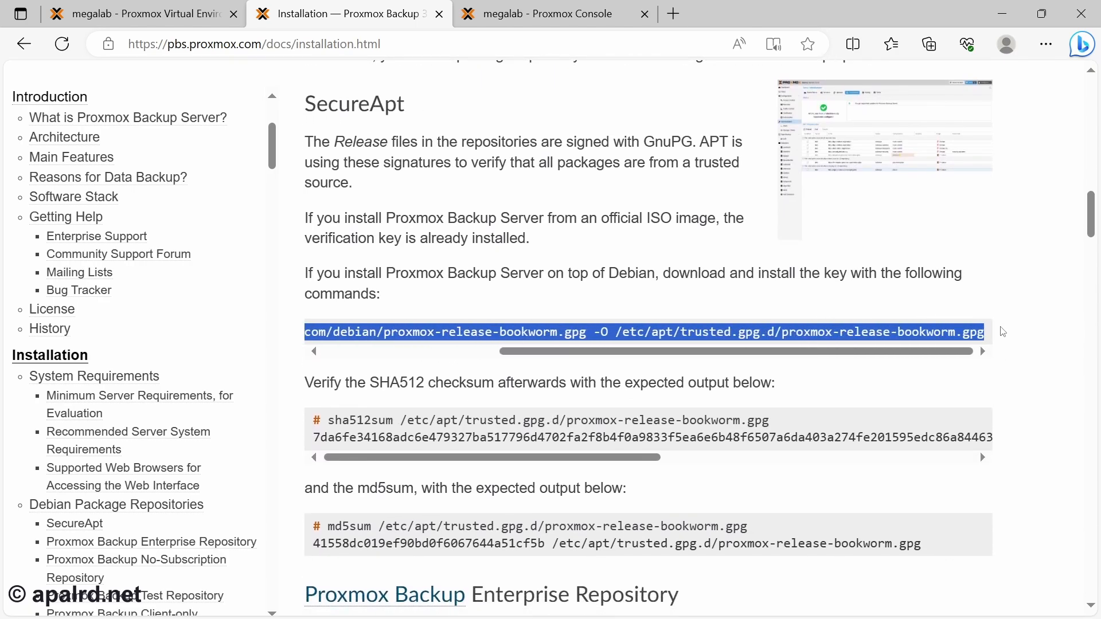
click(138, 14)
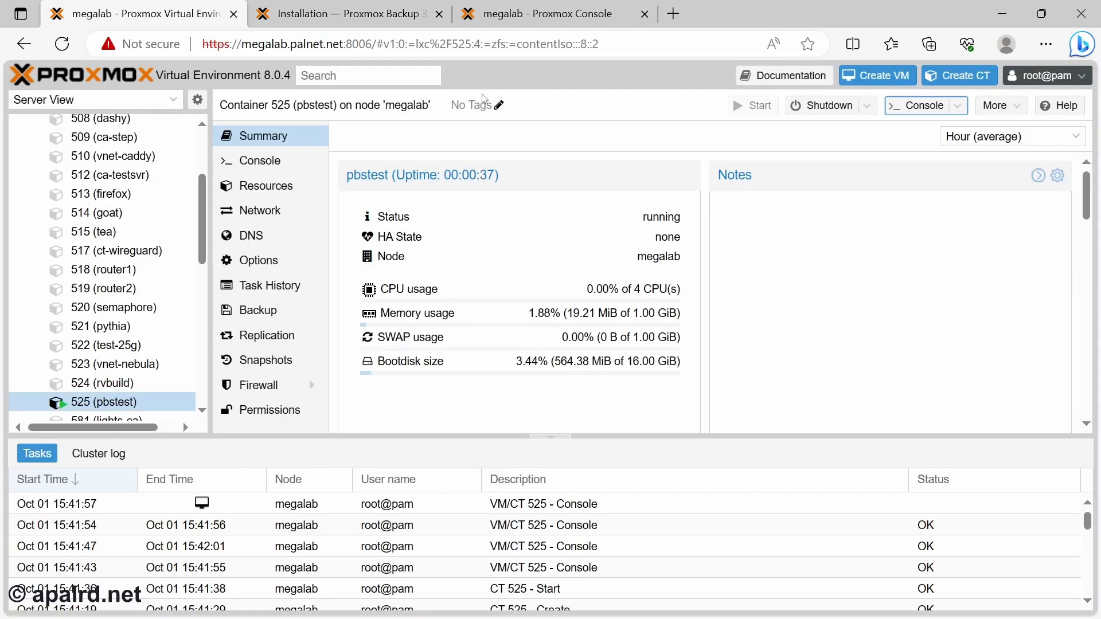
click(559, 14)
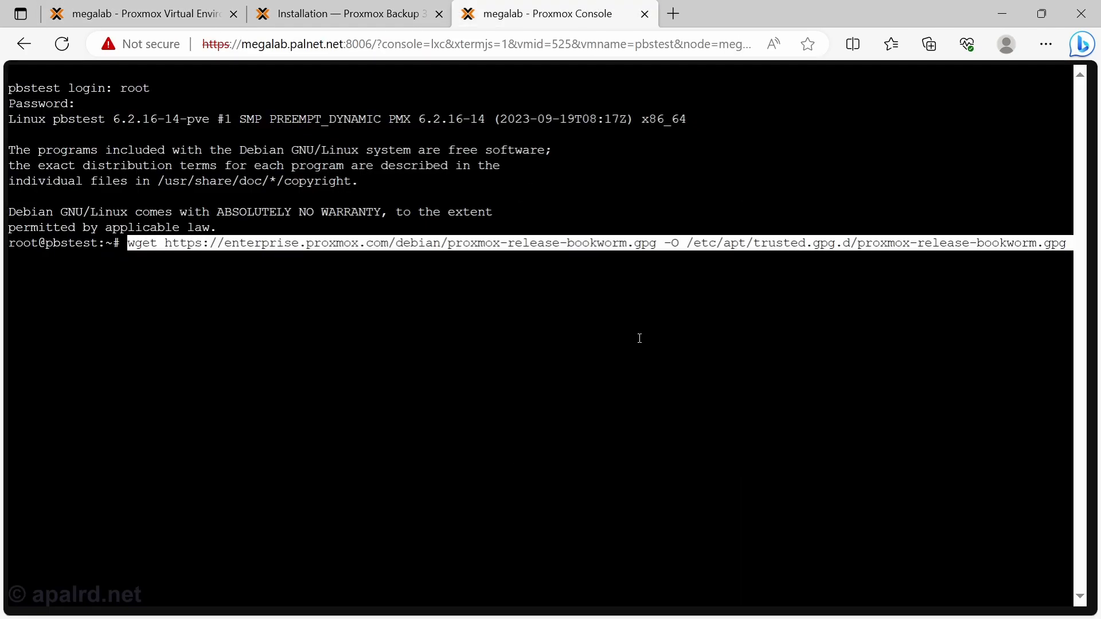
click(344, 13)
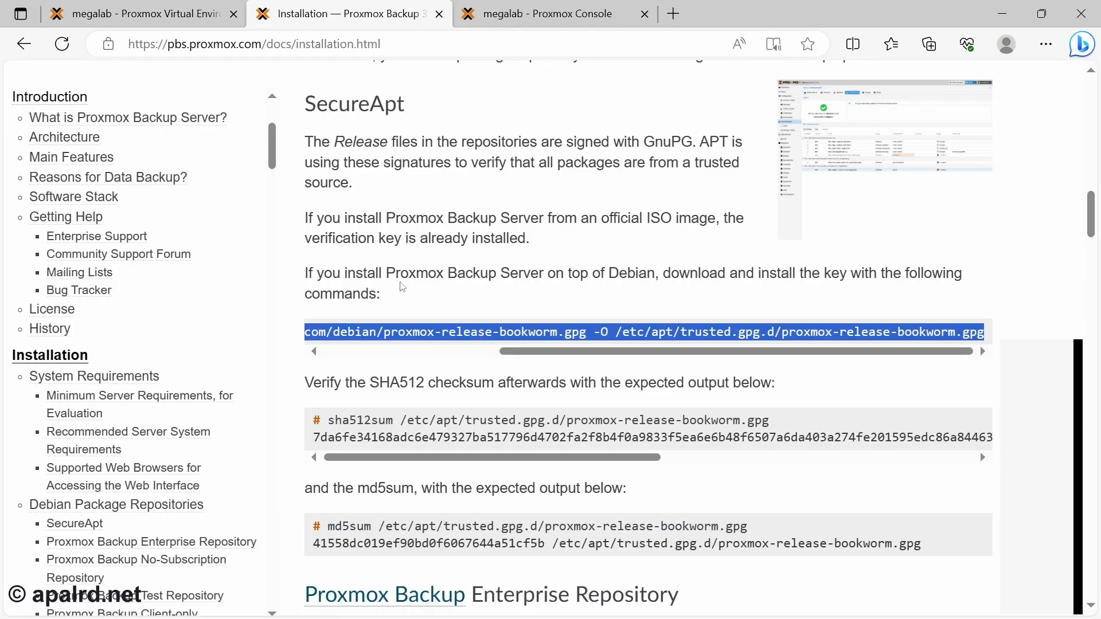
Select and copy the pbs-no-subscription repository line from the guide
scroll(down, 3)
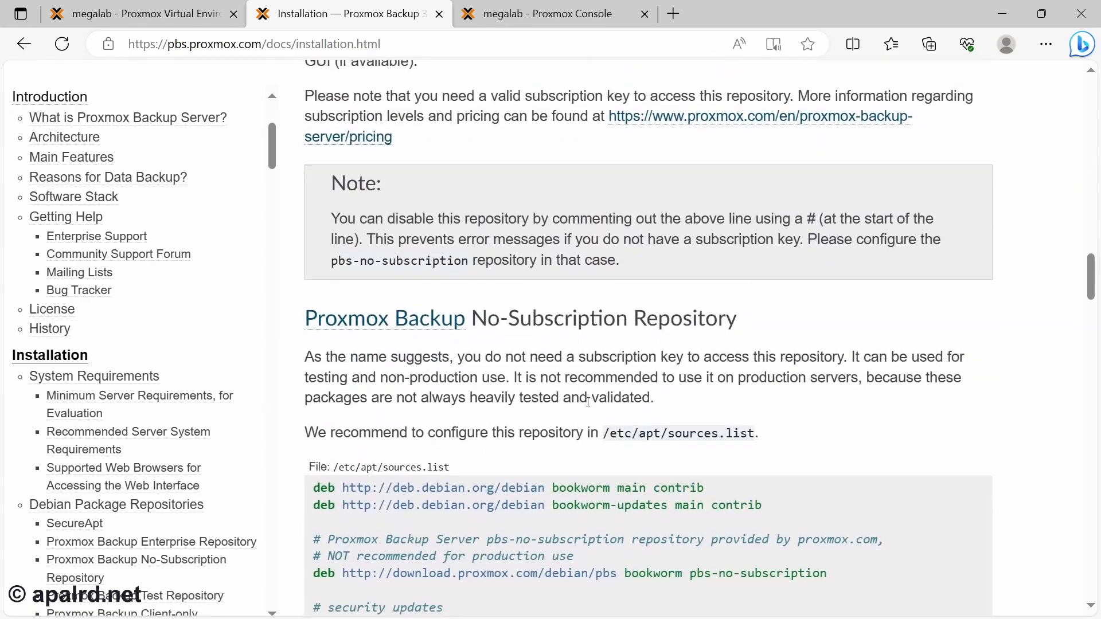
scroll(down, 3)
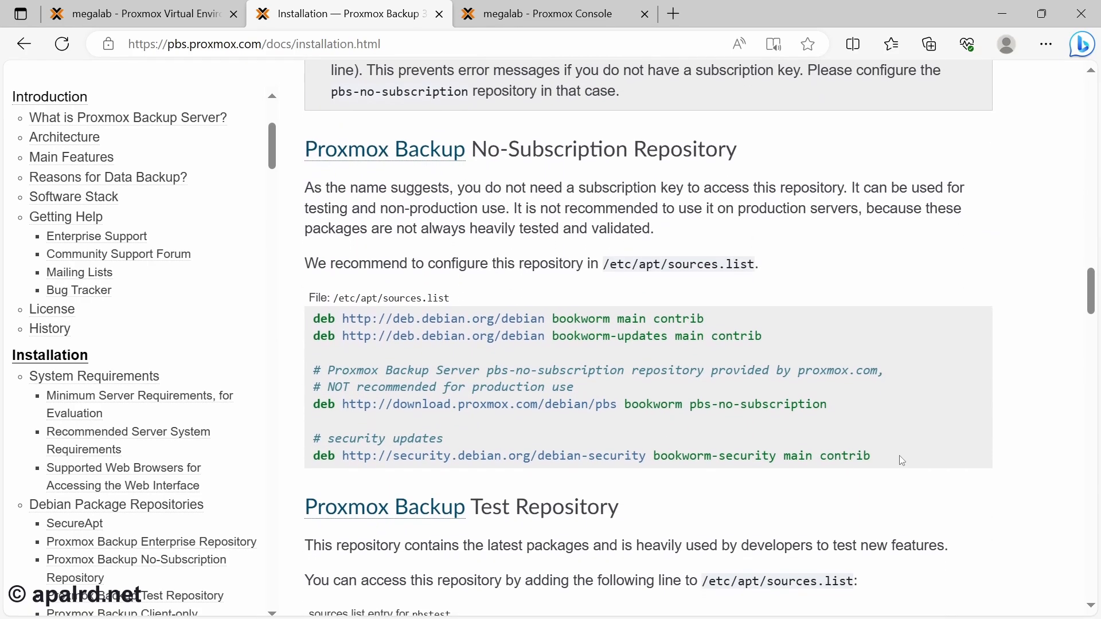
drag(561, 403, 827, 404)
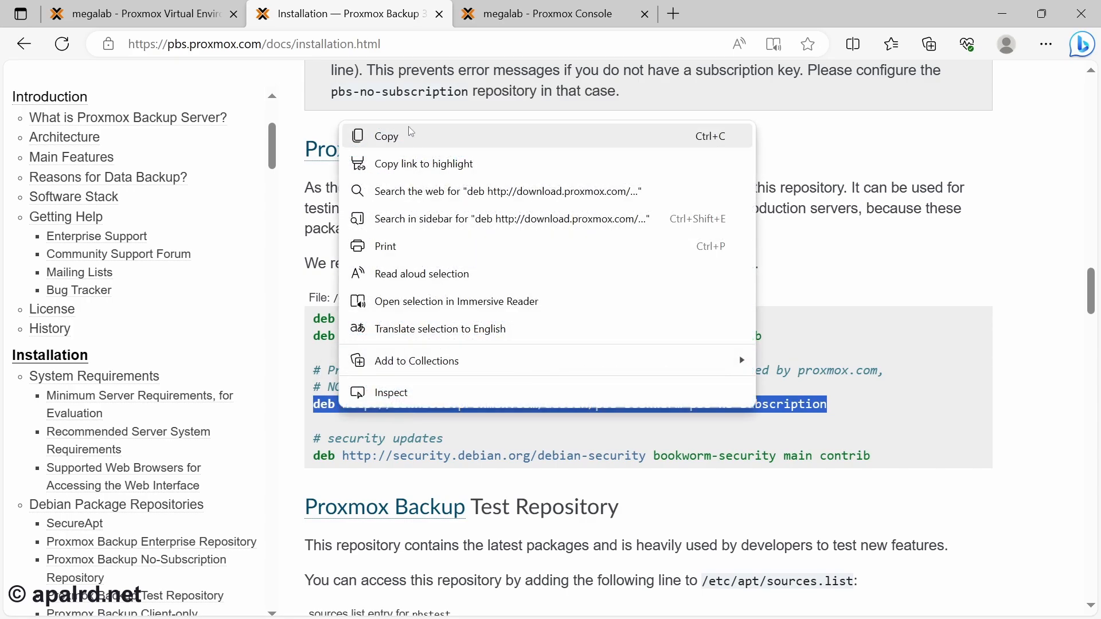
click(555, 14)
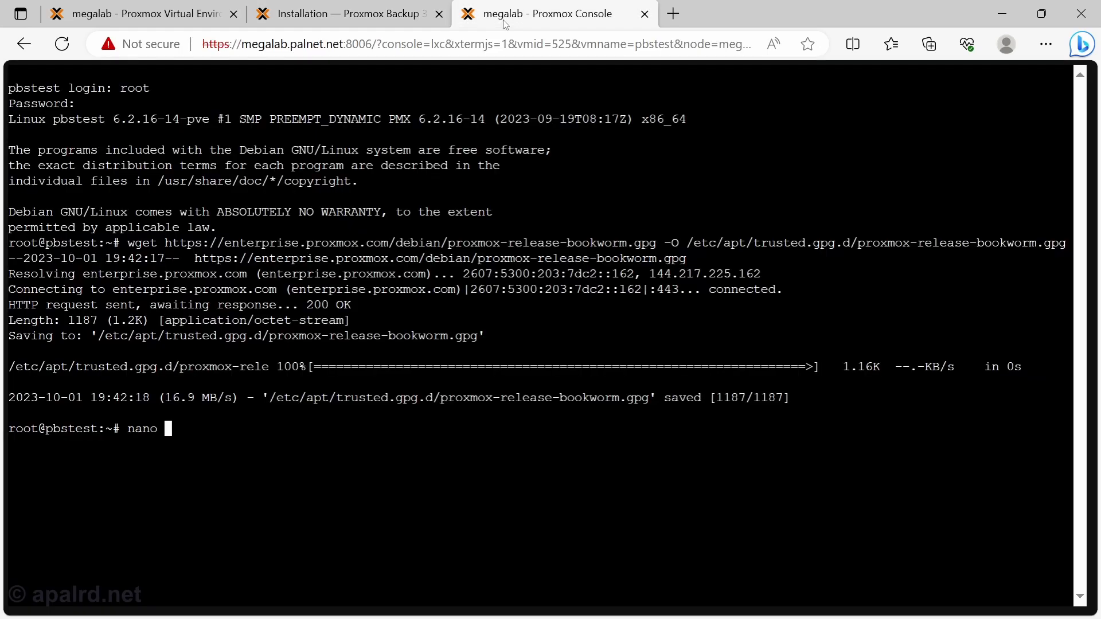
Add '#Proxmox Backup No Subscription' and the pbs-no-subscription deb line to /etc/apt/sources.list
text(/etc/apt/sourc)
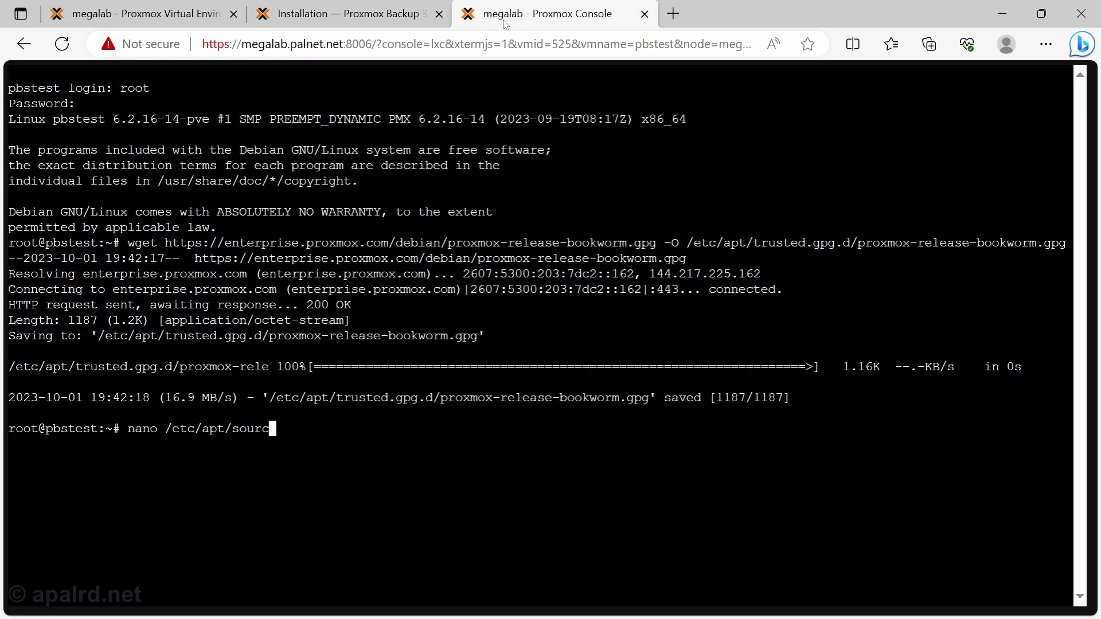
key(Enter)
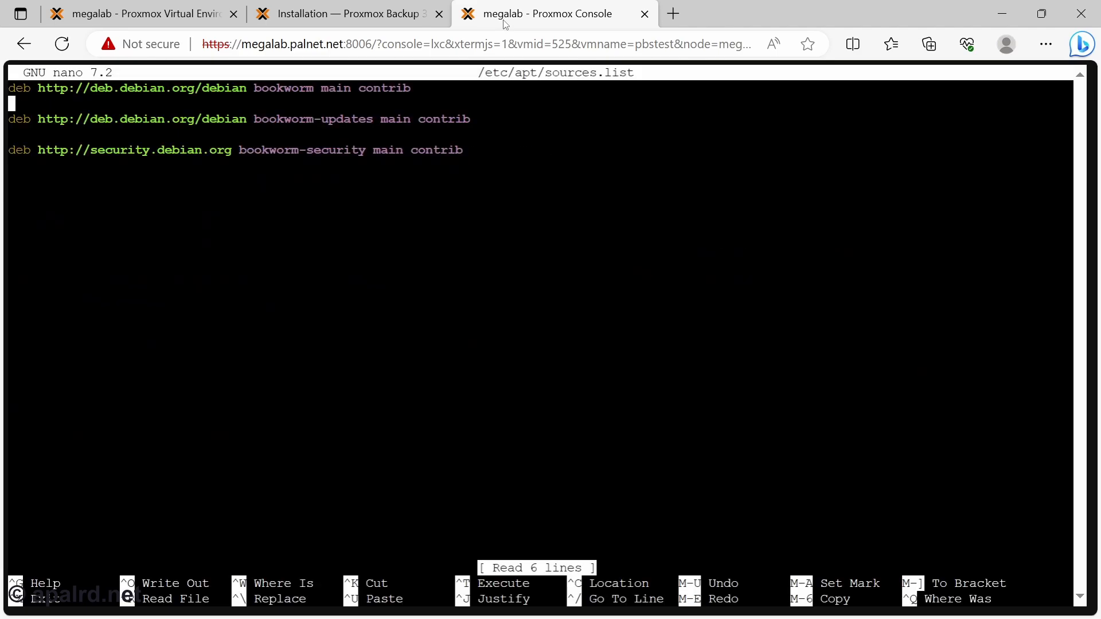
text(#Proxmox Ba)
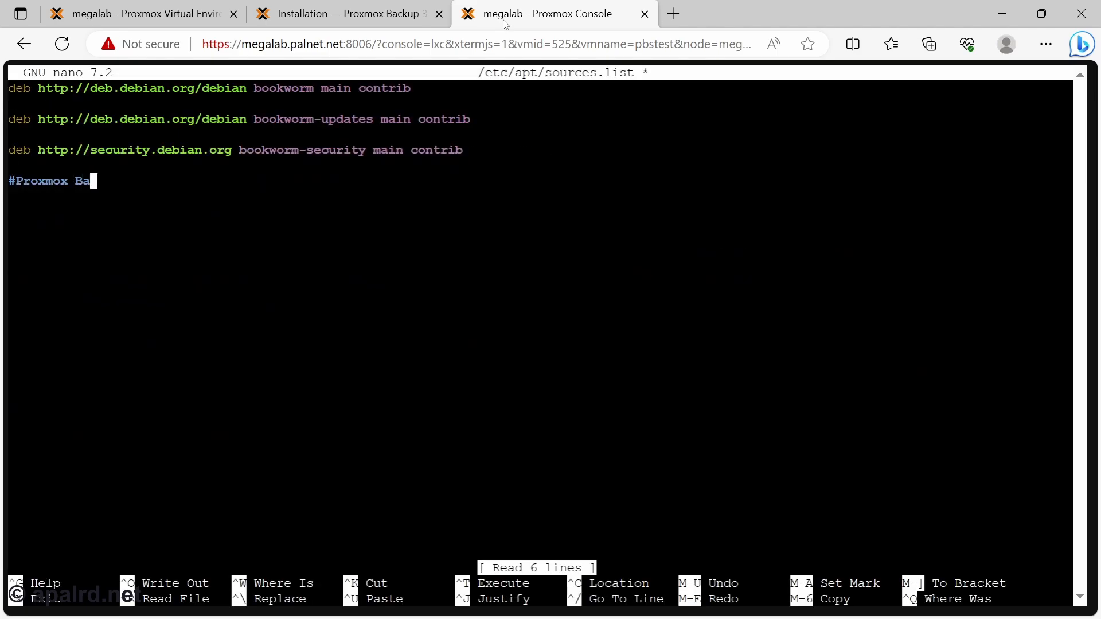
text(ckup No Subscription)
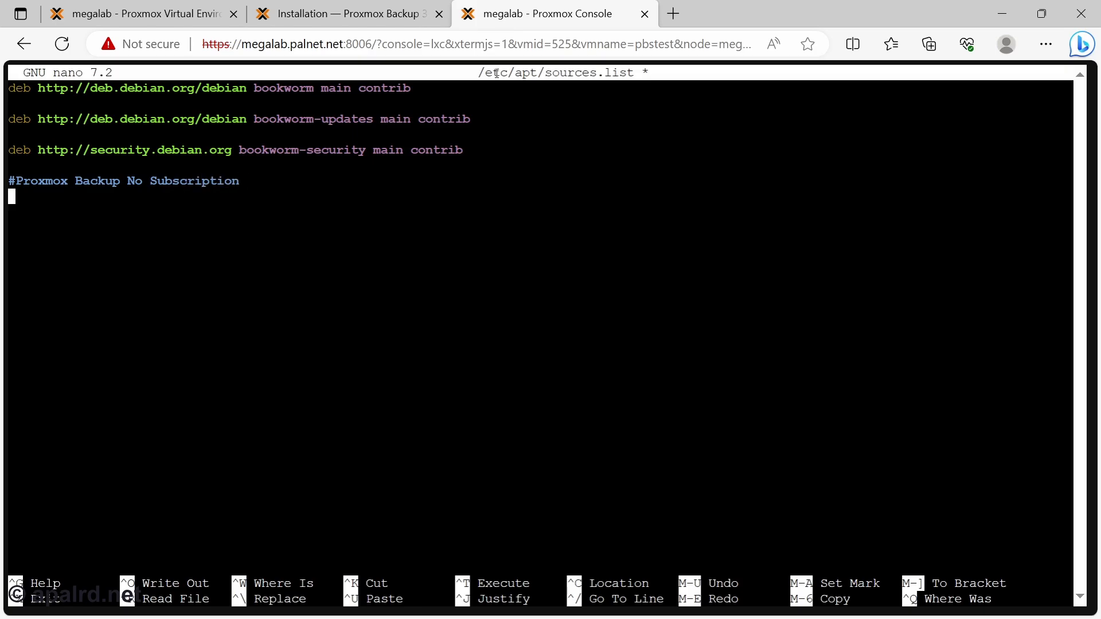
text(deb http://download.proxmox.com/debian/pbs bookworm pbs-no-subscription)
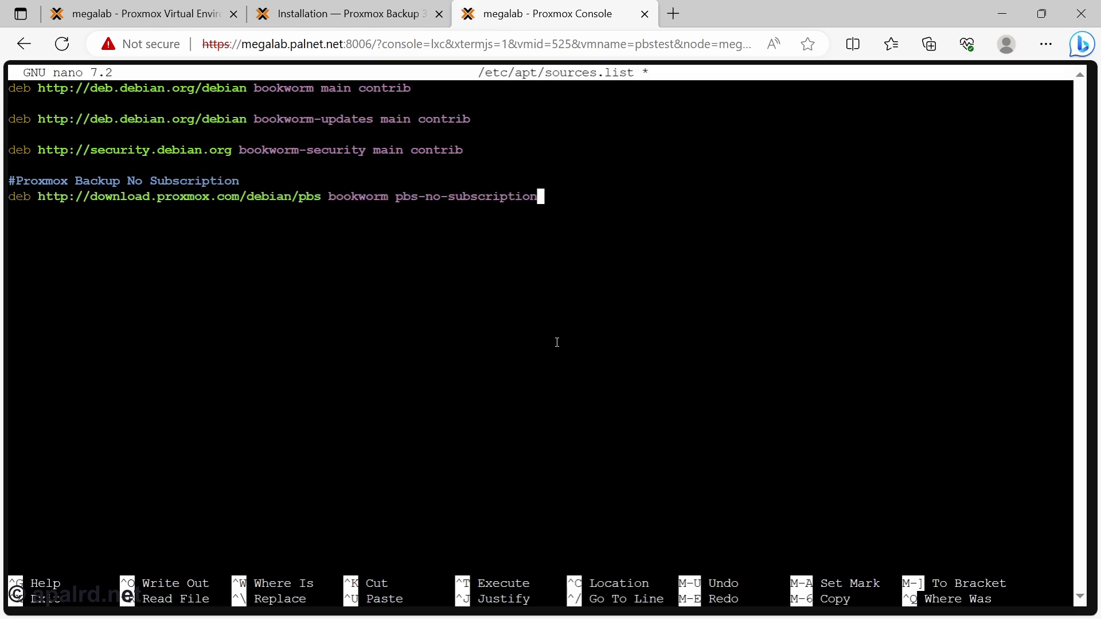
Scroll the installation guide to the Debian install commands
click(344, 14)
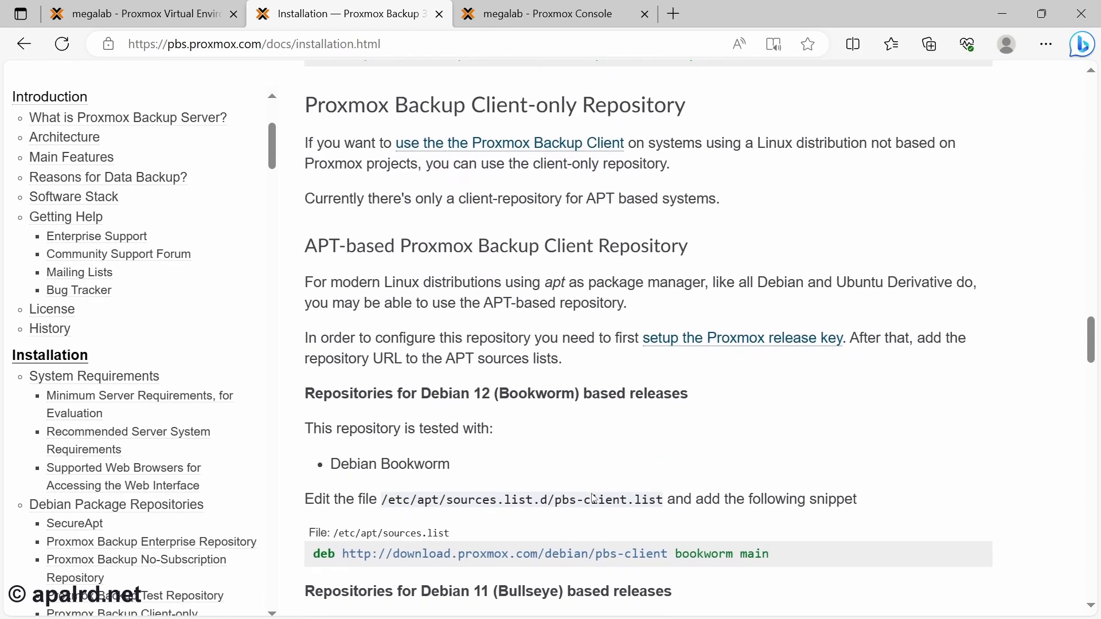
scroll(down, 3)
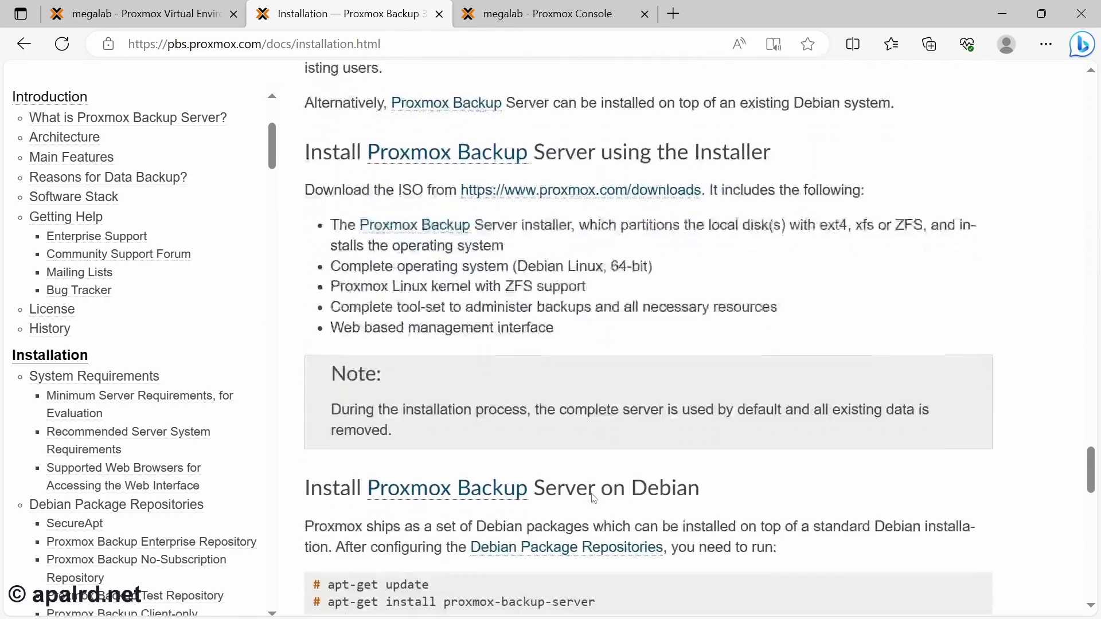
scroll(down, 3)
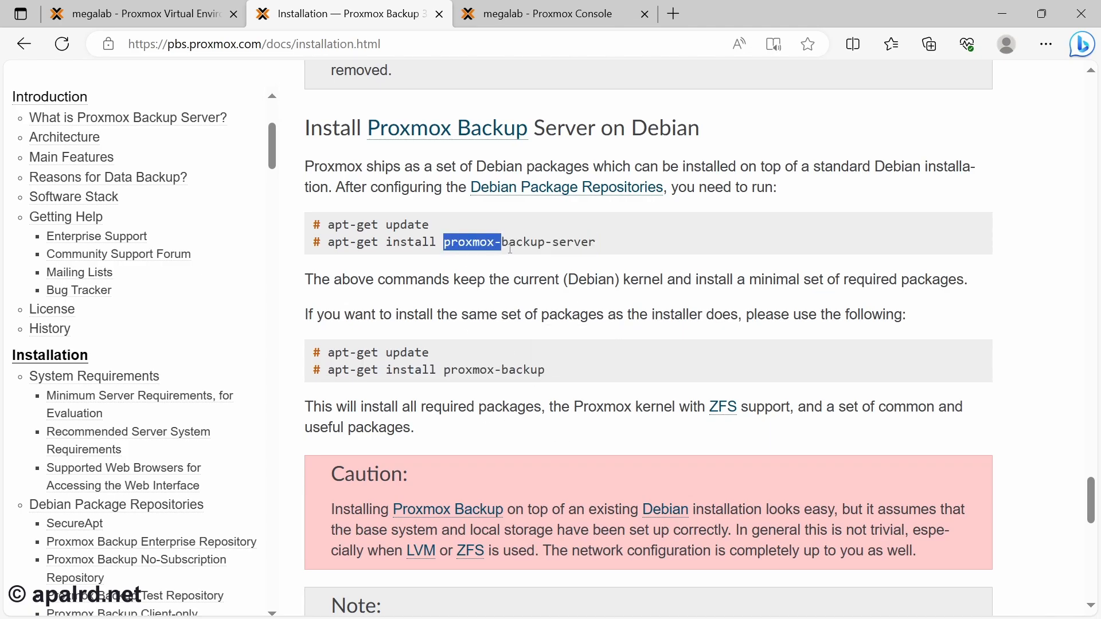
Run 'apt update && apt full-upgrade -y && apt install proxmox-backup-server' in the container console
click(548, 14)
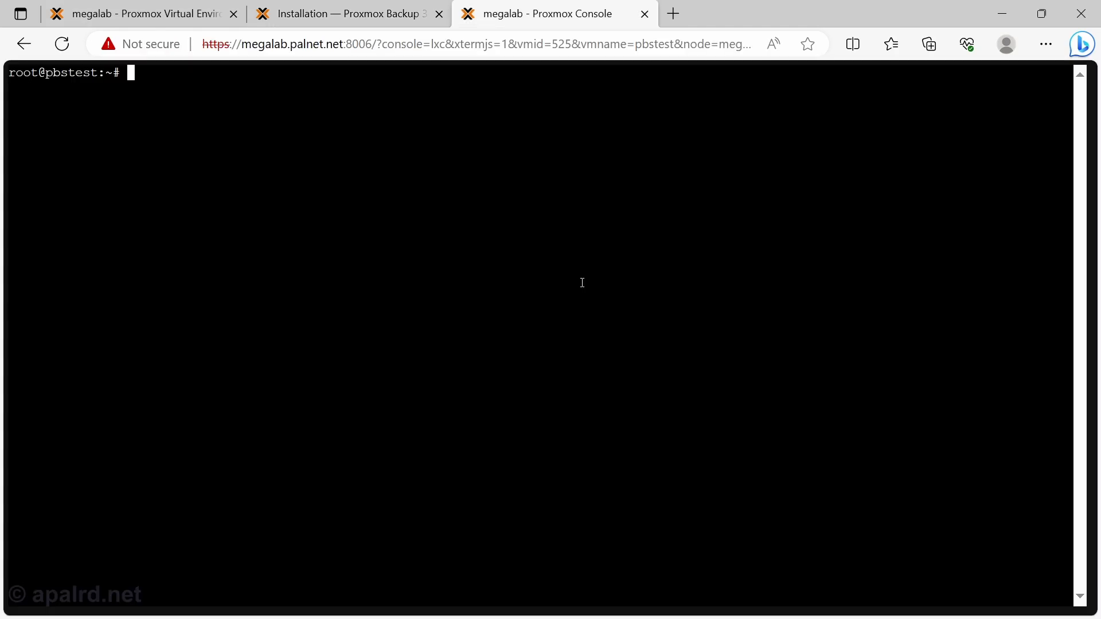
text(apt update)
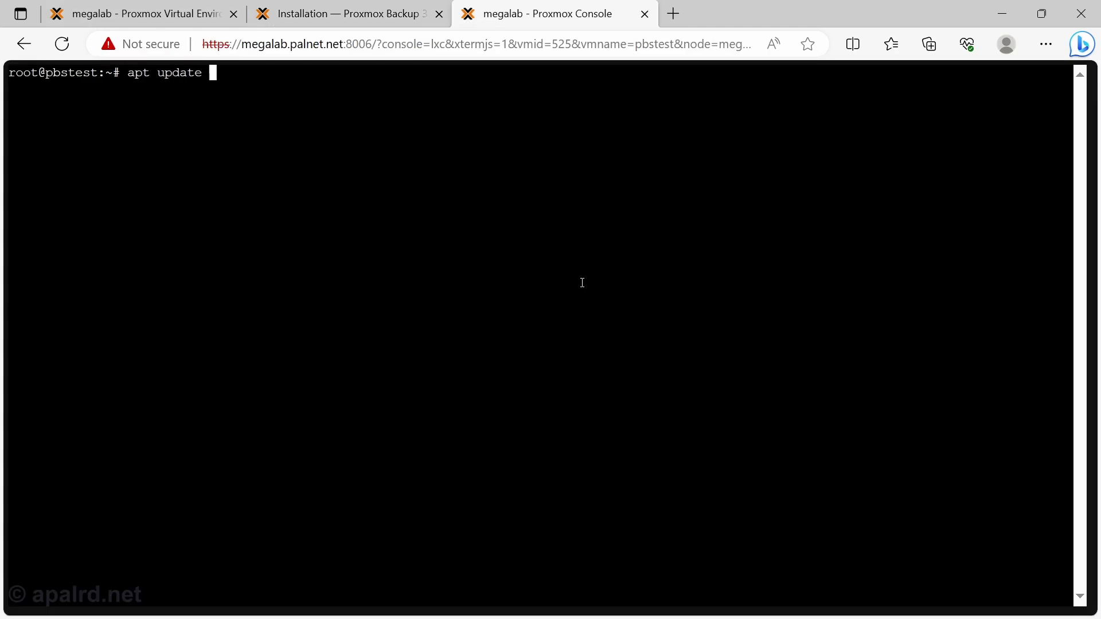
text(&& apt full-upgrade -y && a)
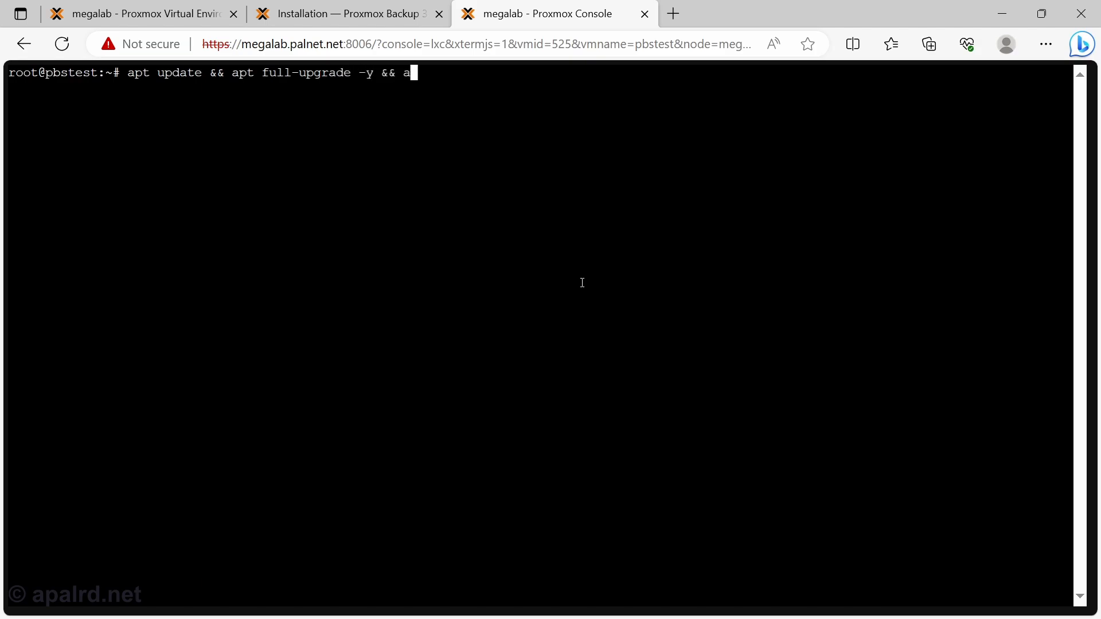
text(pt install proxm)
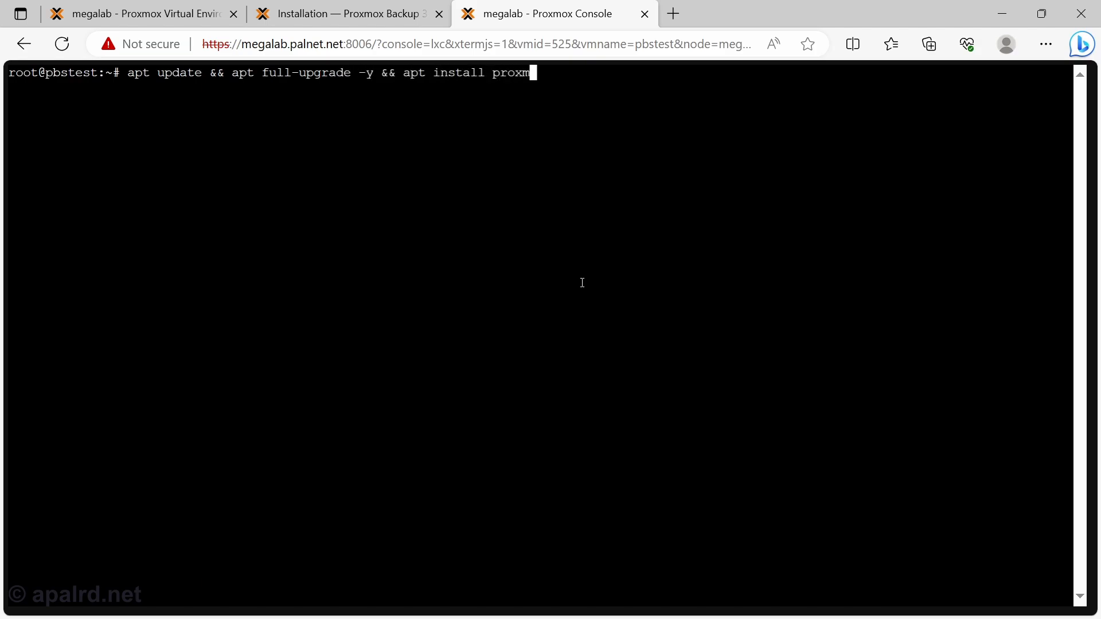
text(ox-backup-server)
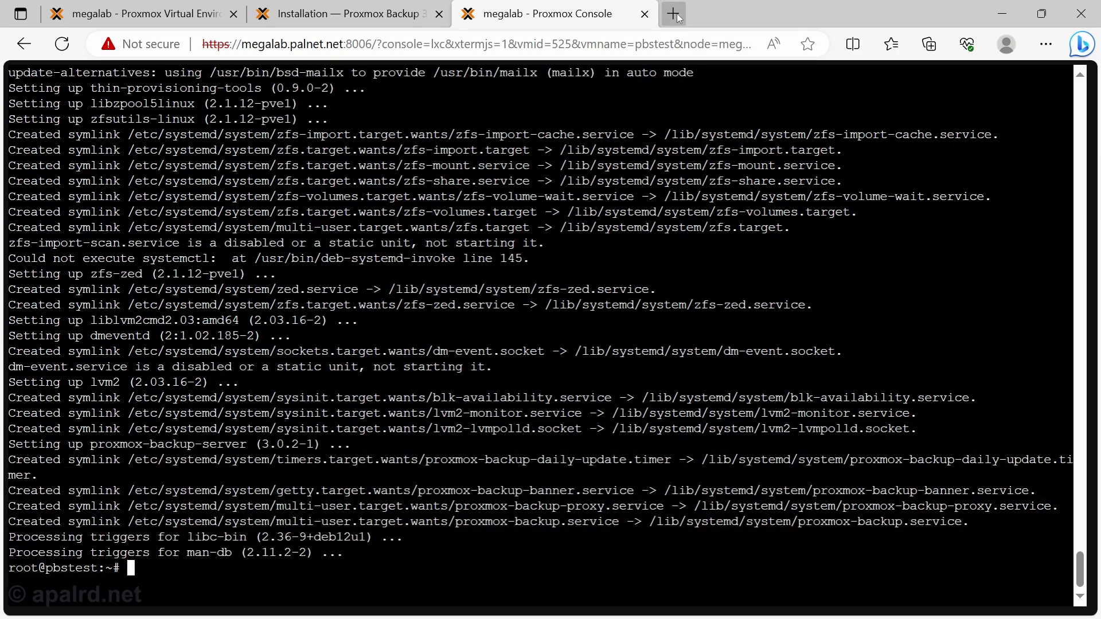
Sign in to the Proxmox Backup Server web UI as root and dismiss the no-subscription notice
click(672, 14)
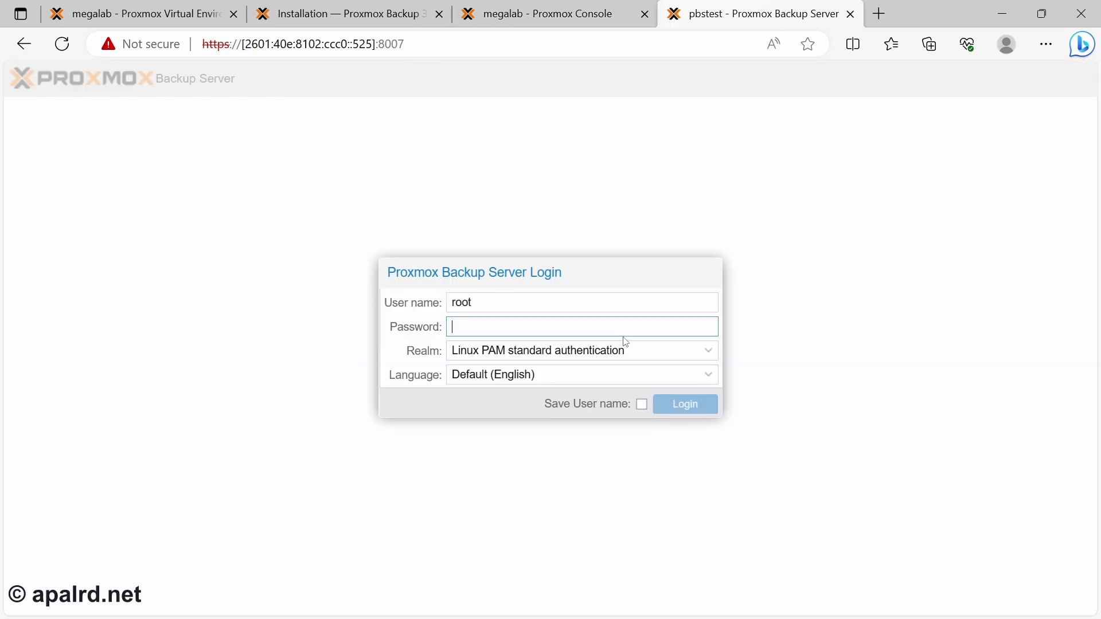
click(685, 404)
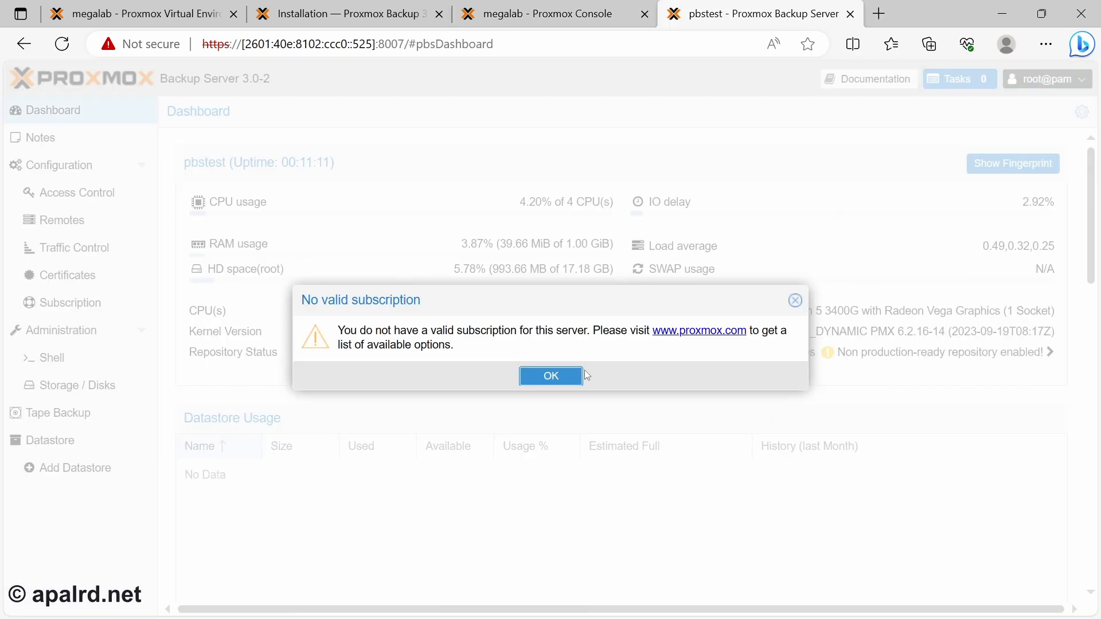
click(551, 376)
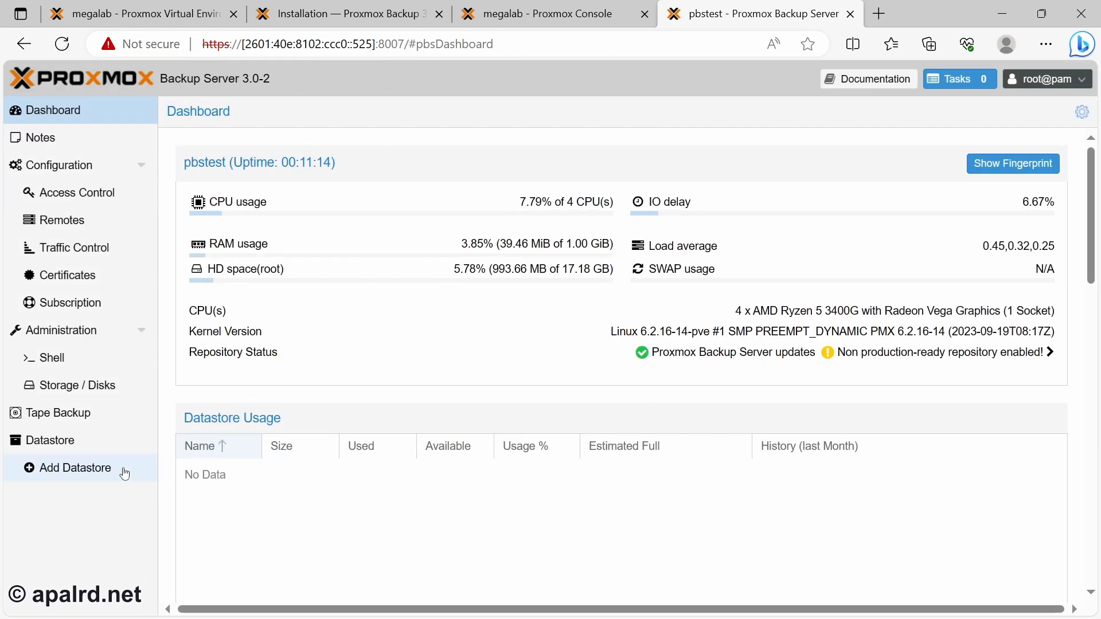
Fill the Add Datastore form with name 'backups', backing path '/mnt/backup' and a 'Big Driv...' comment
click(73, 468)
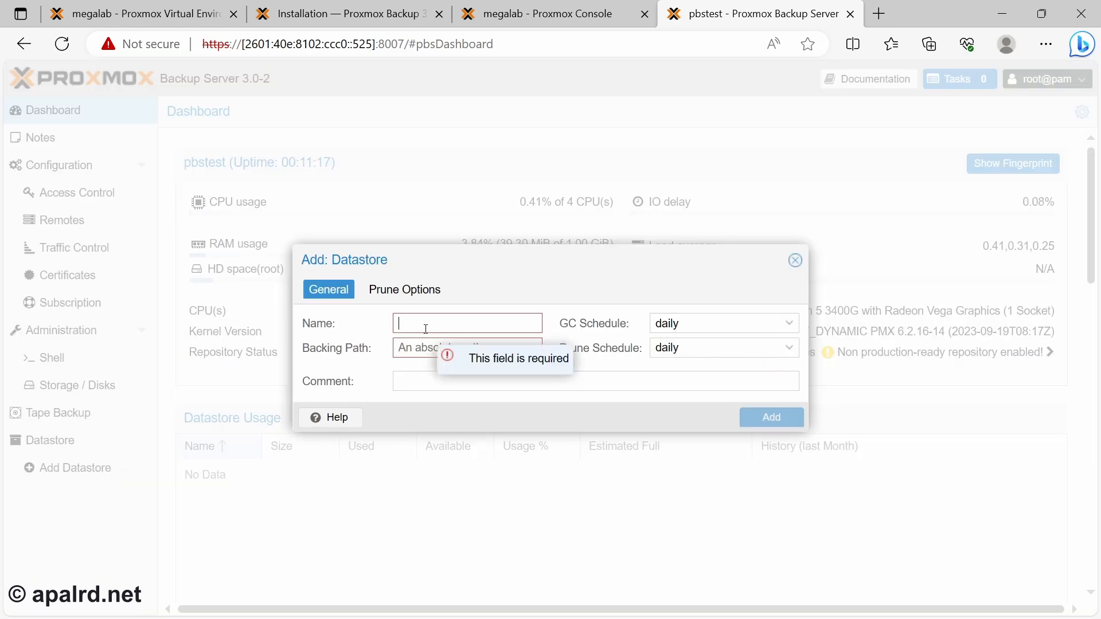
text(backups)
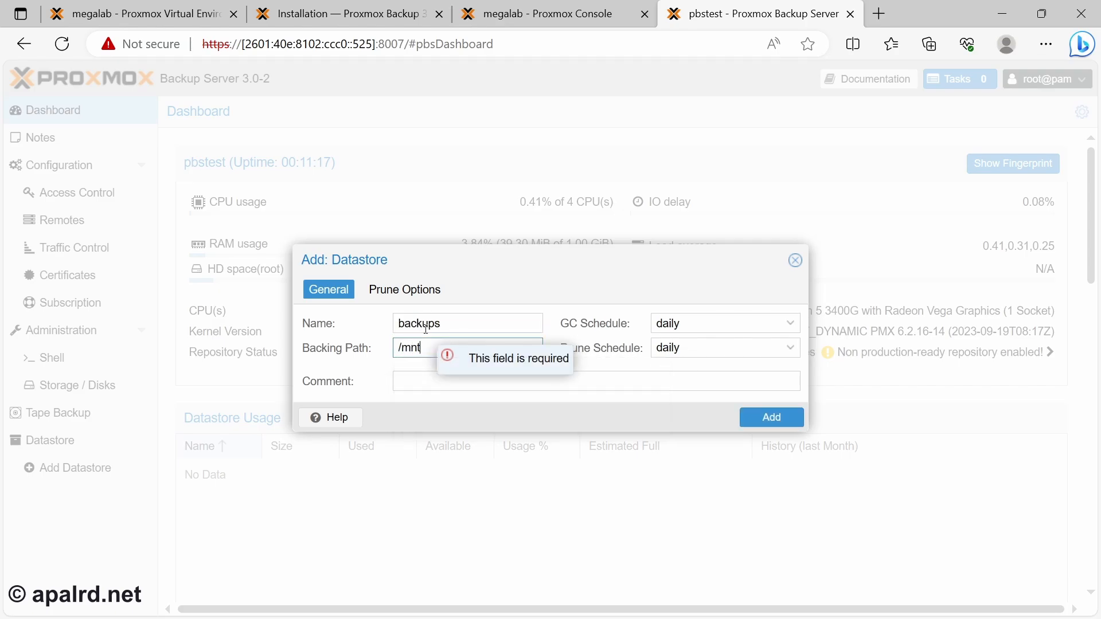
text(/backup)
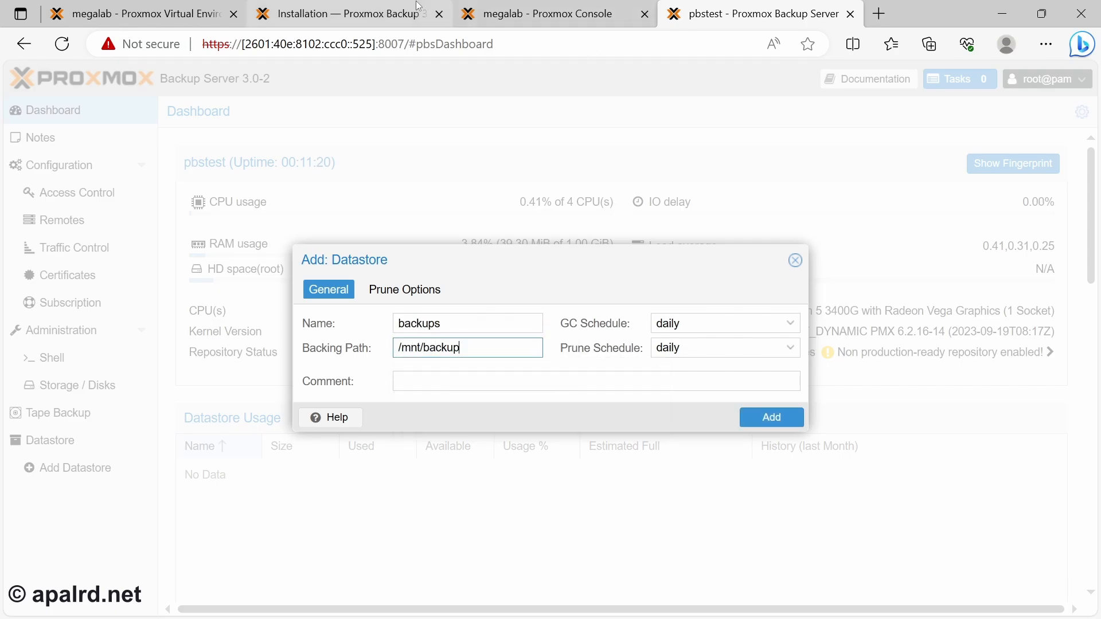
click(132, 15)
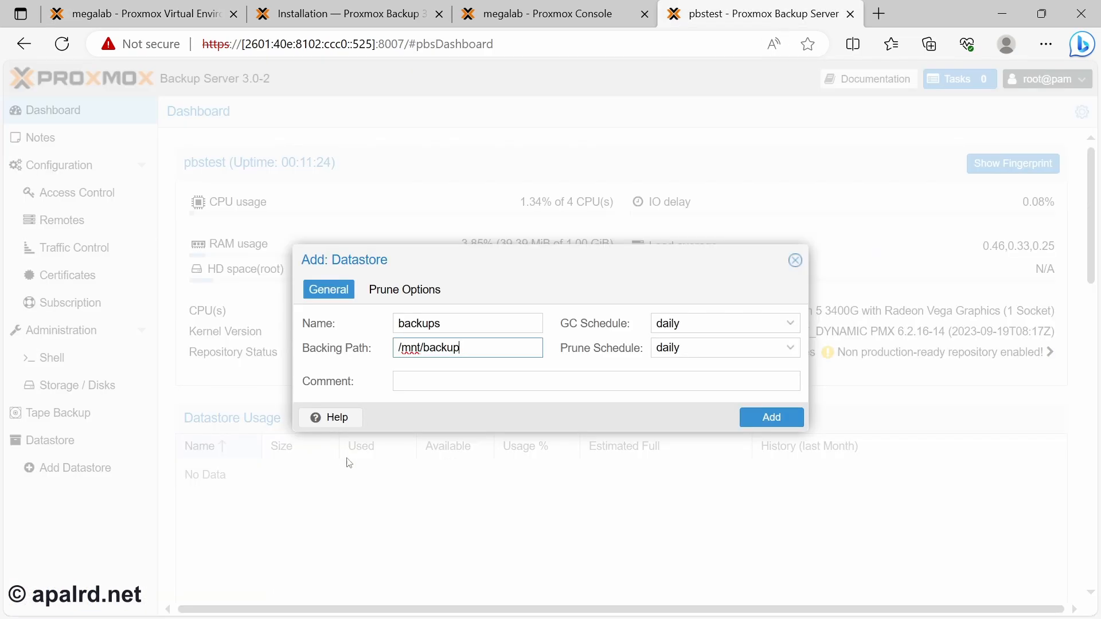
click(595, 381)
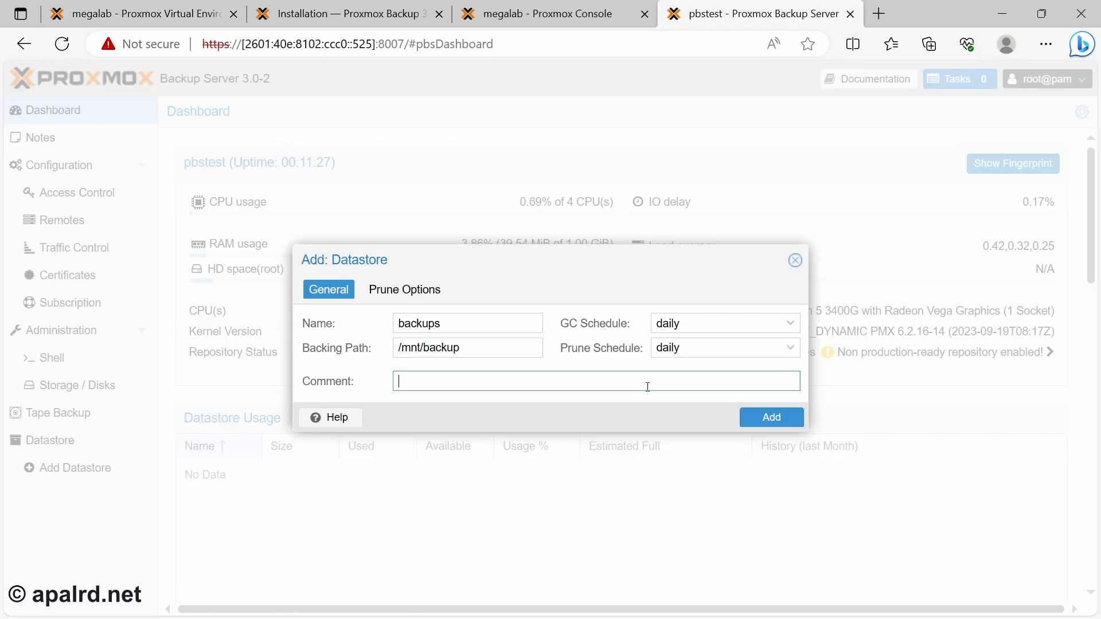
text(Big Driv)
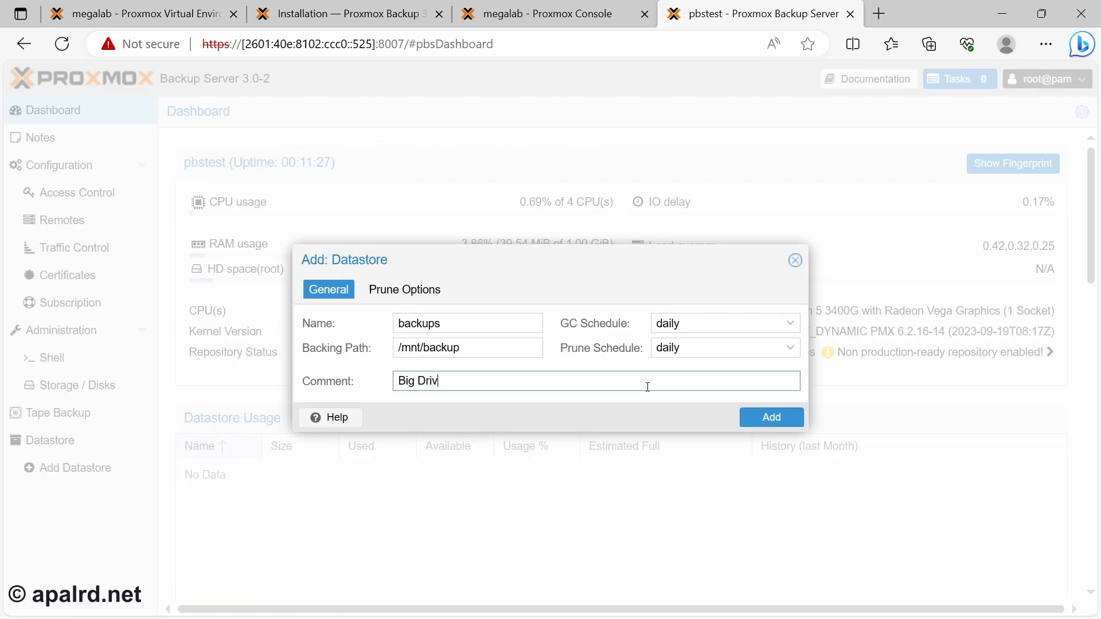